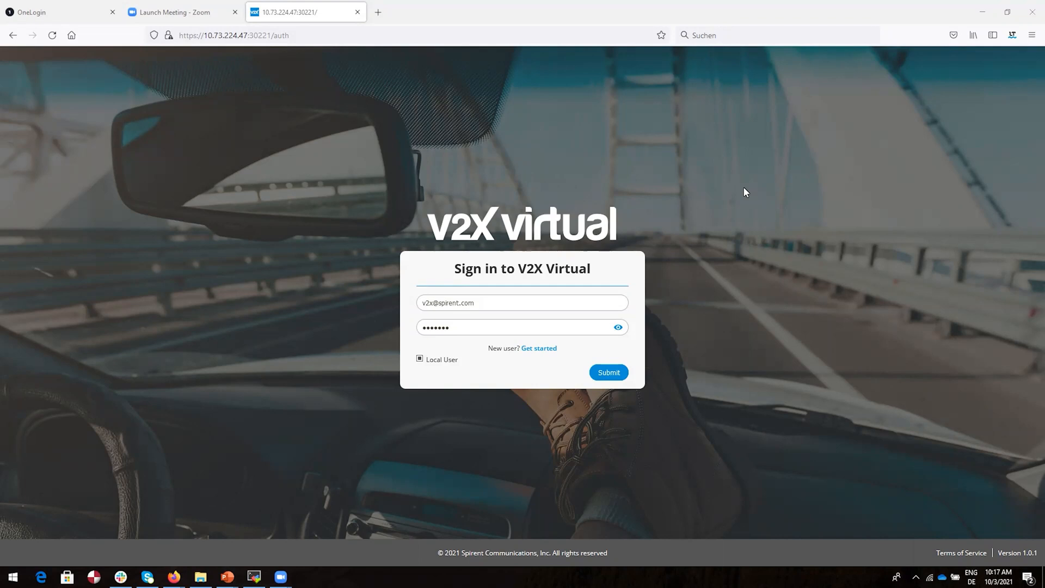
mouse_move(238, 58)
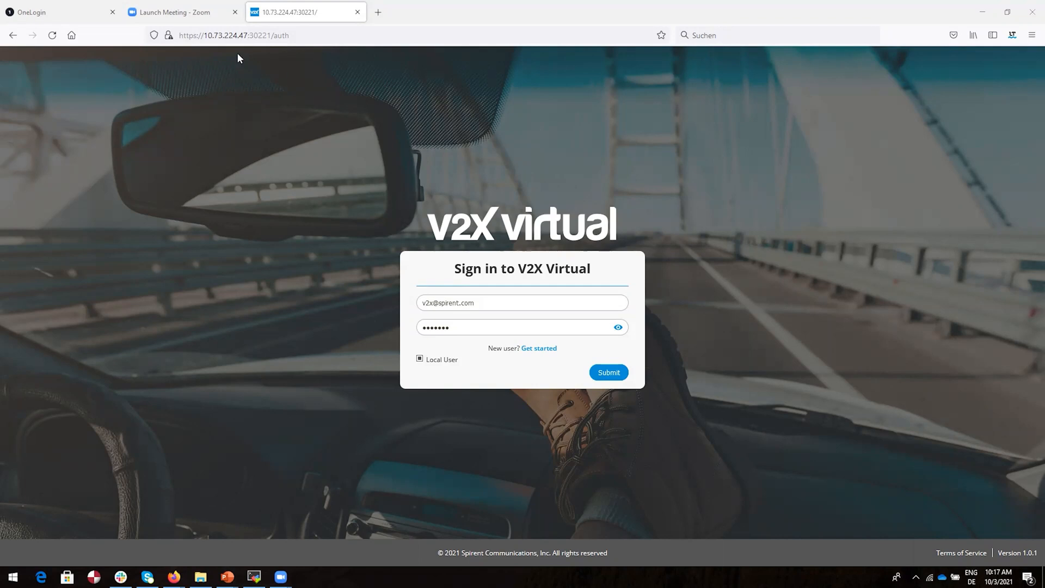
mouse_move(242, 55)
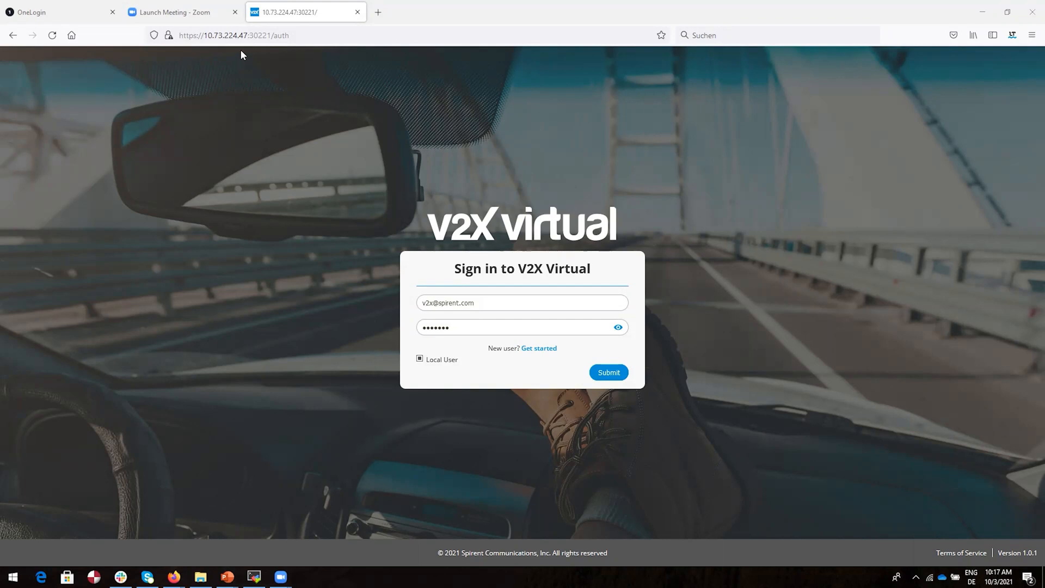
mouse_move(260, 88)
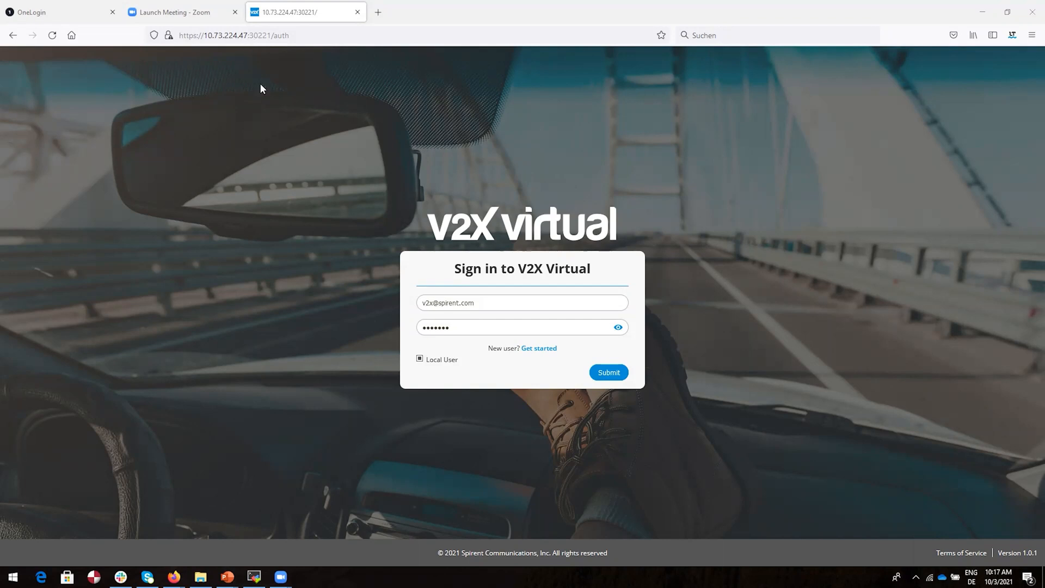
mouse_move(485, 431)
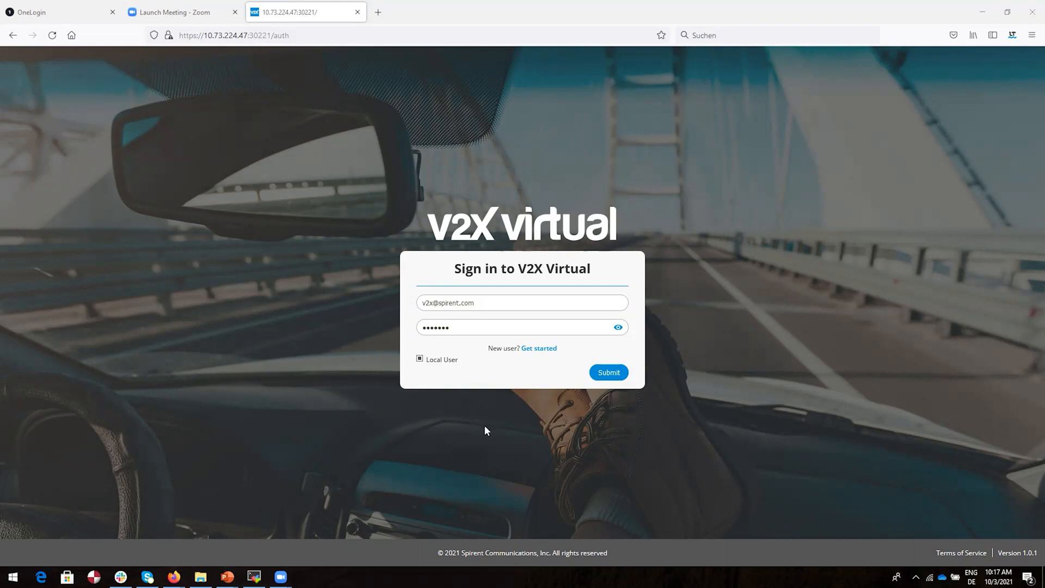
mouse_move(608, 372)
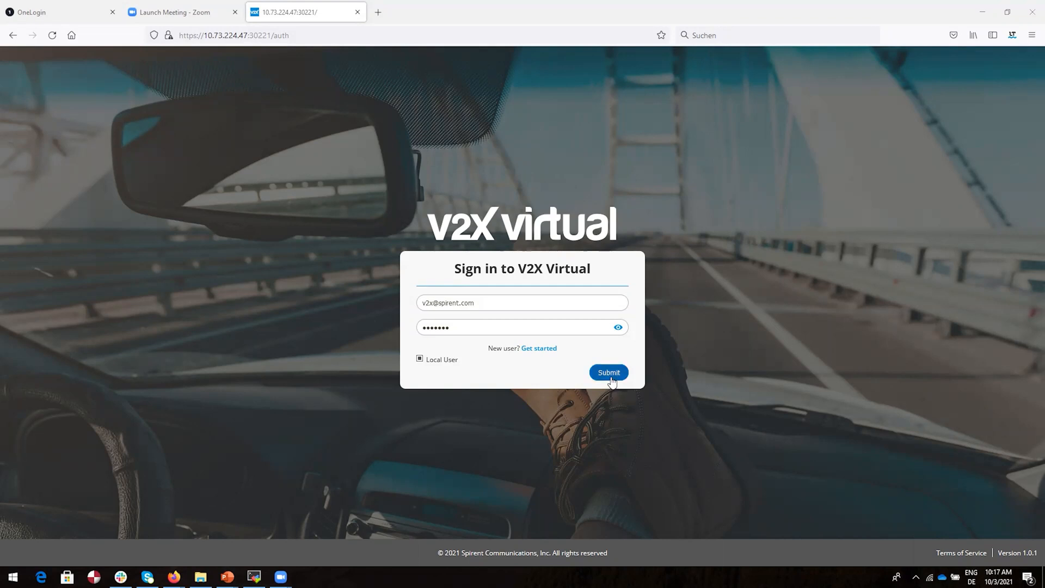
Step: Submit the sign-in form and land on the V2X Virtual dashboard
left_click(608, 372)
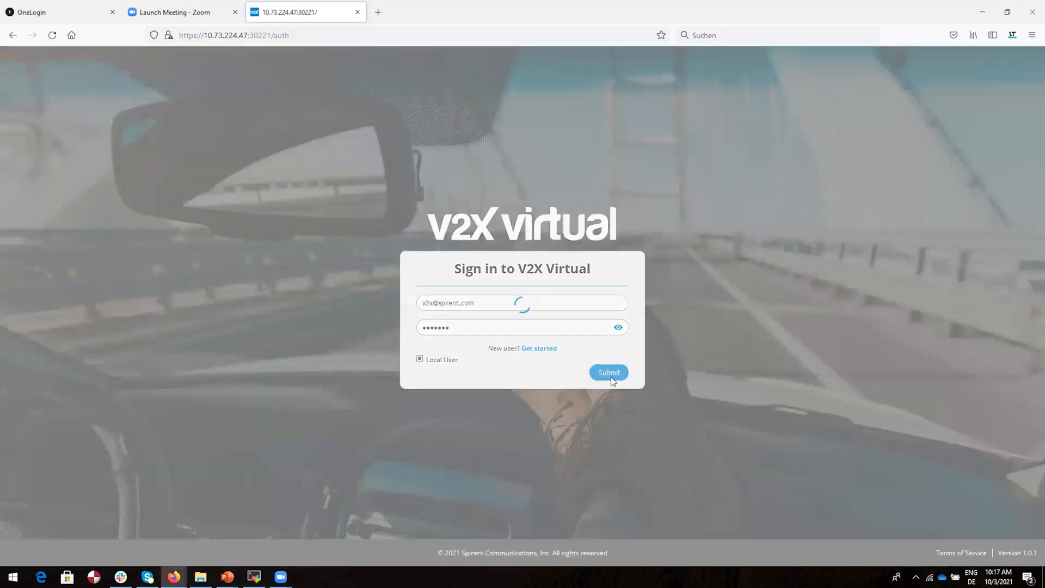
left_click(607, 372)
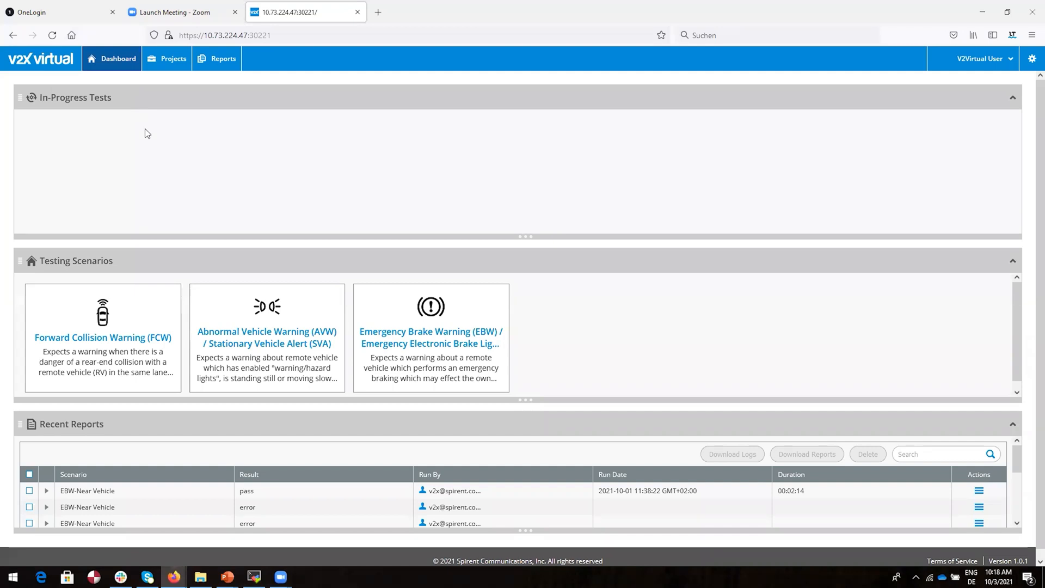
mouse_move(148, 157)
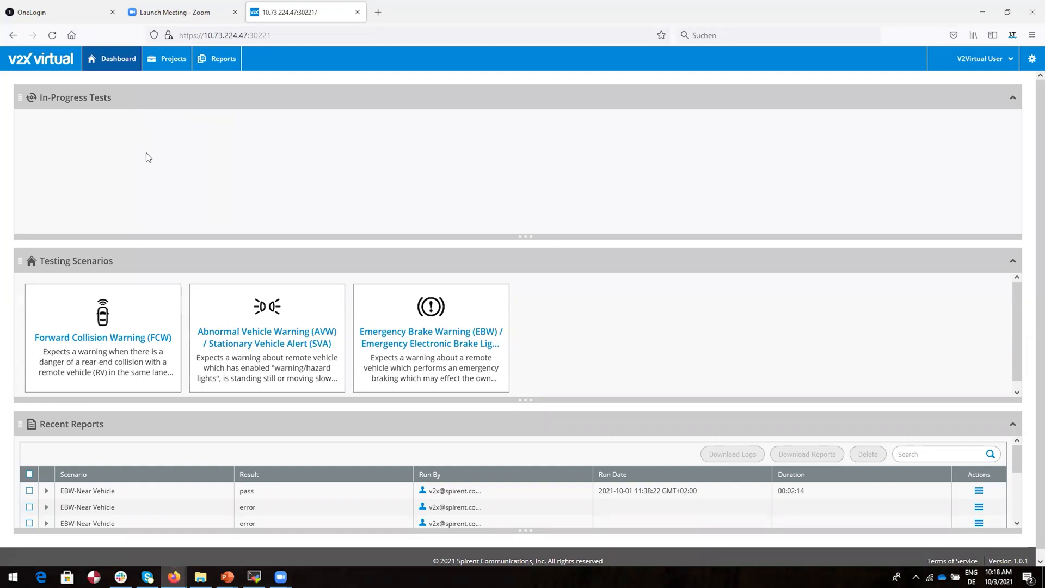
mouse_move(217, 173)
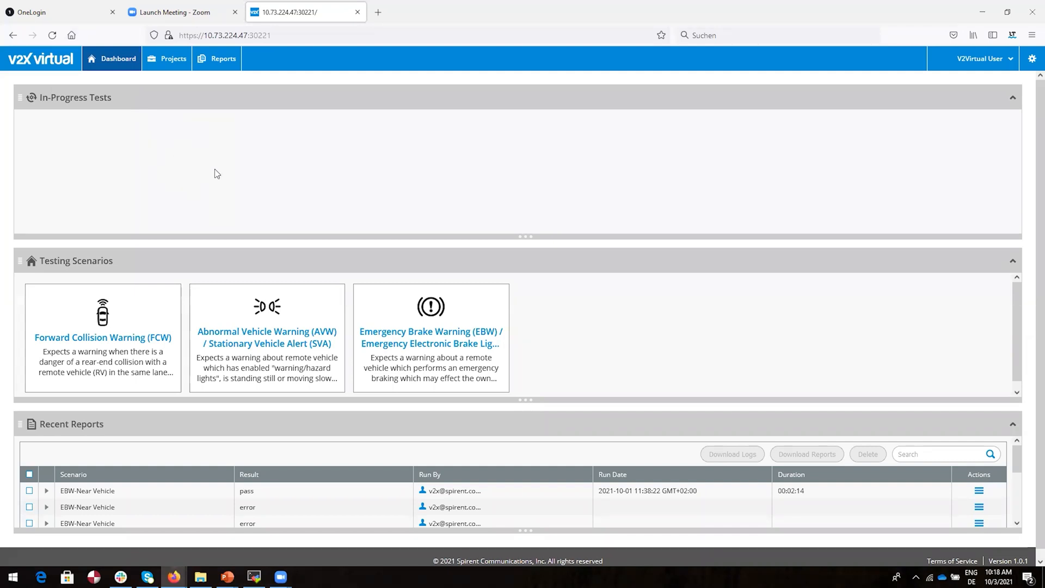
mouse_move(265, 292)
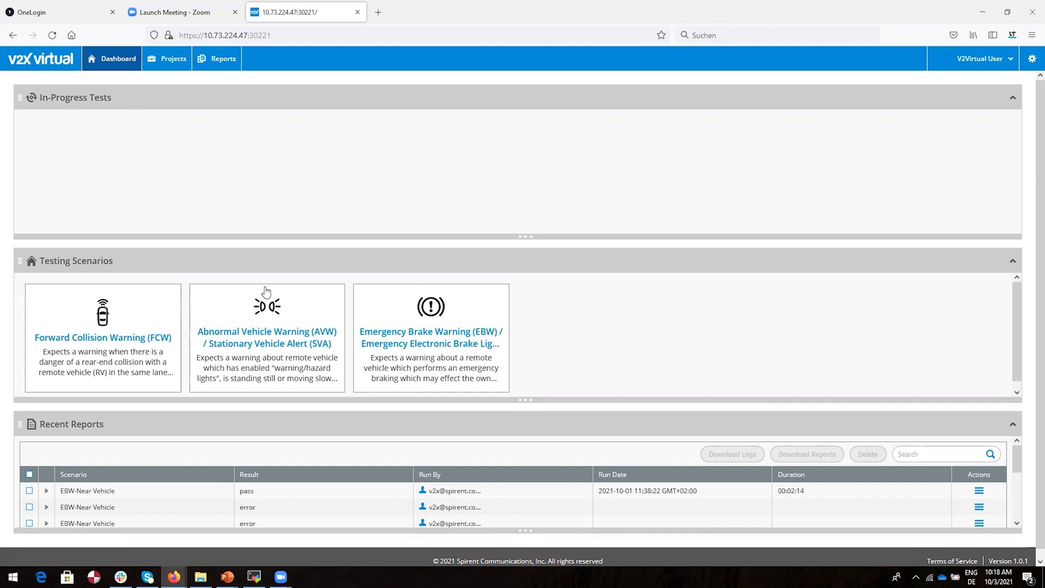
left_click(173, 57)
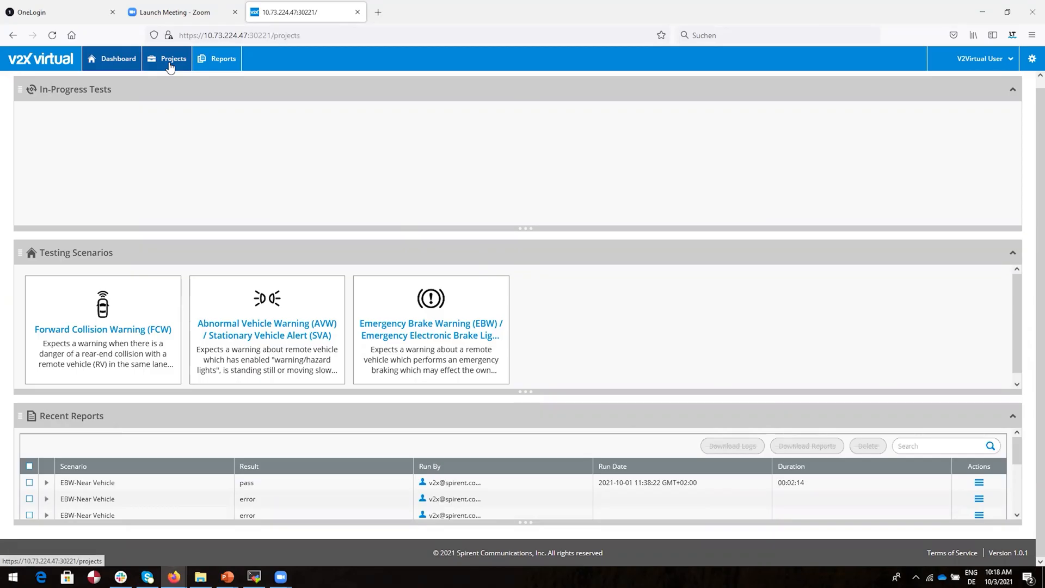
left_click(173, 58)
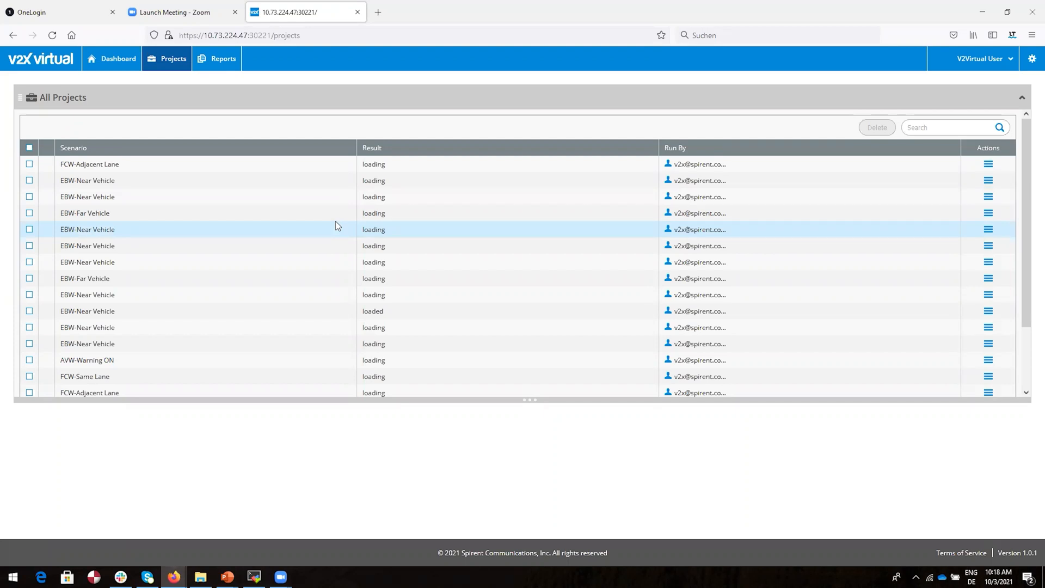
left_click(223, 59)
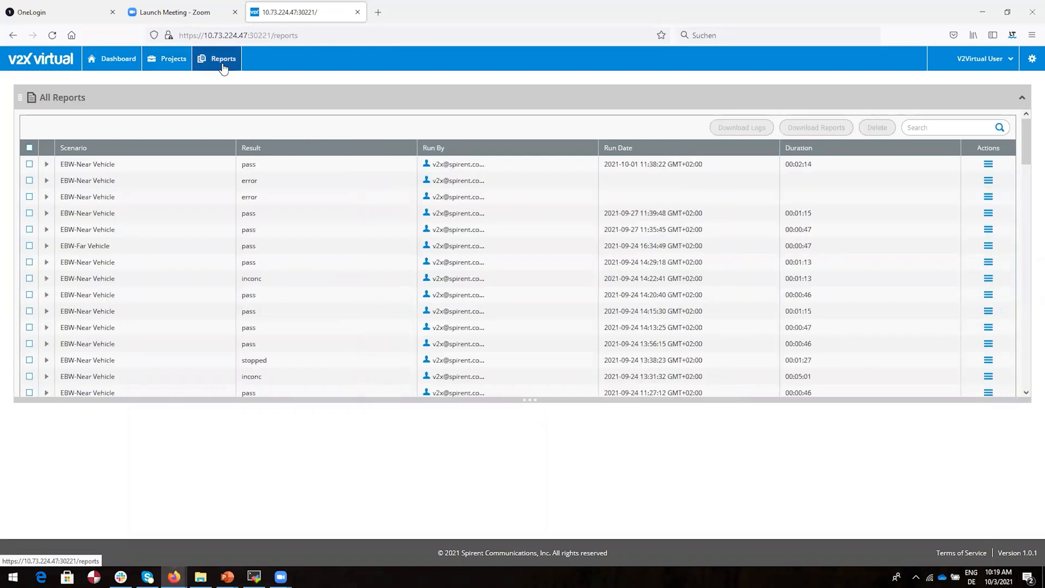
left_click(118, 59)
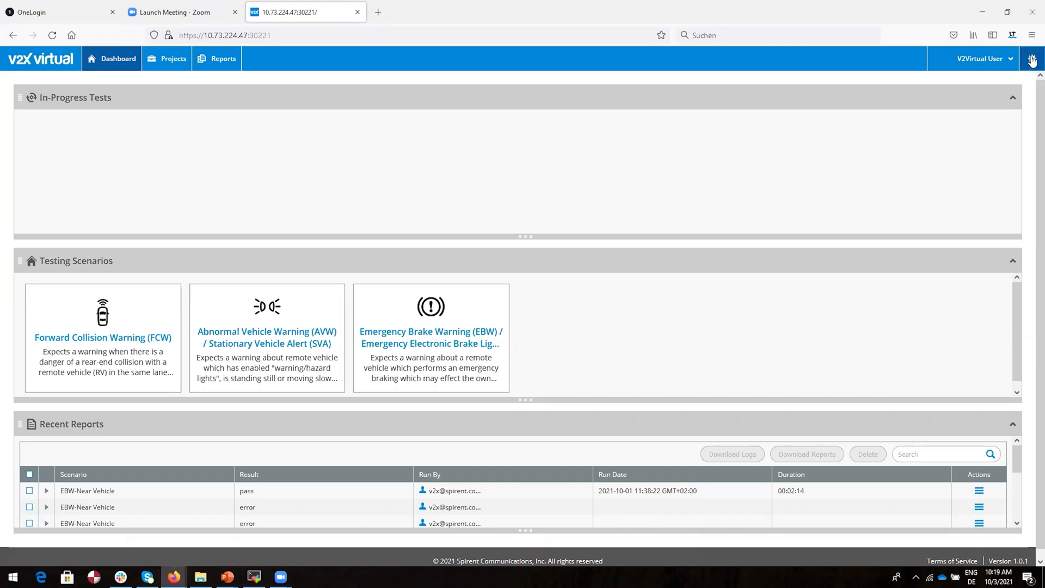
left_click(1032, 58)
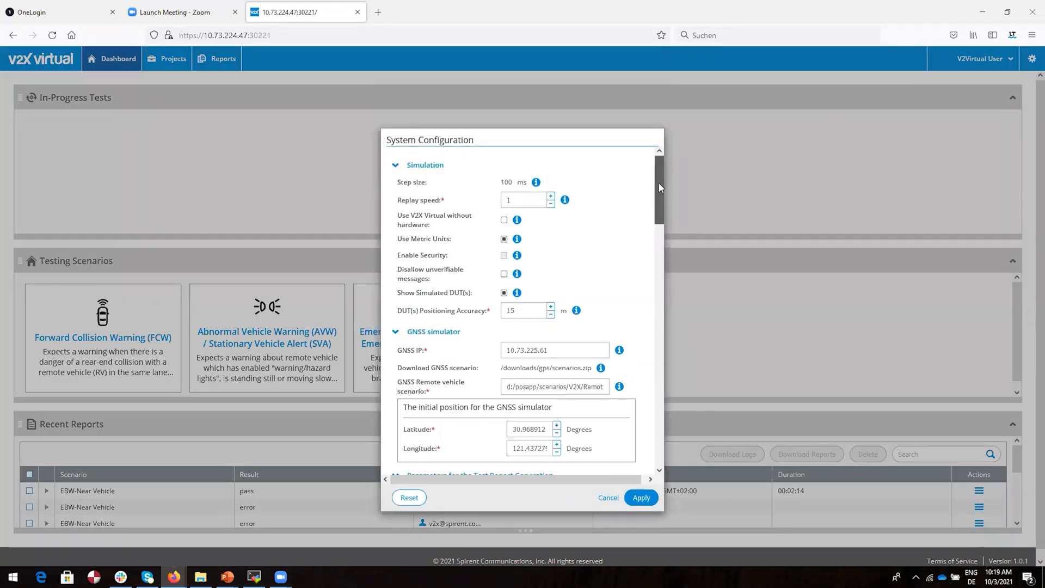
scroll("down", 3)
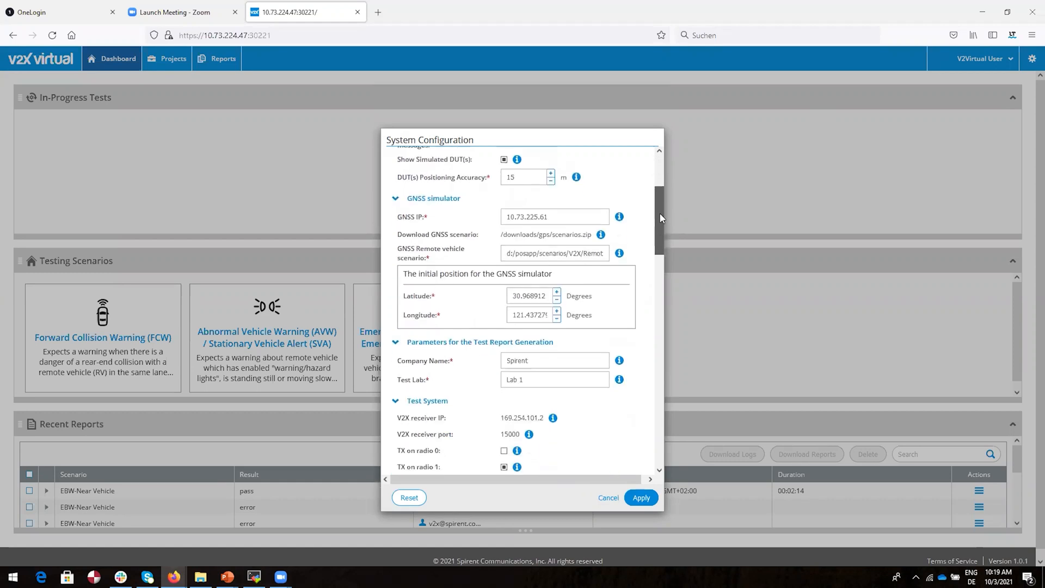
scroll("down", 3)
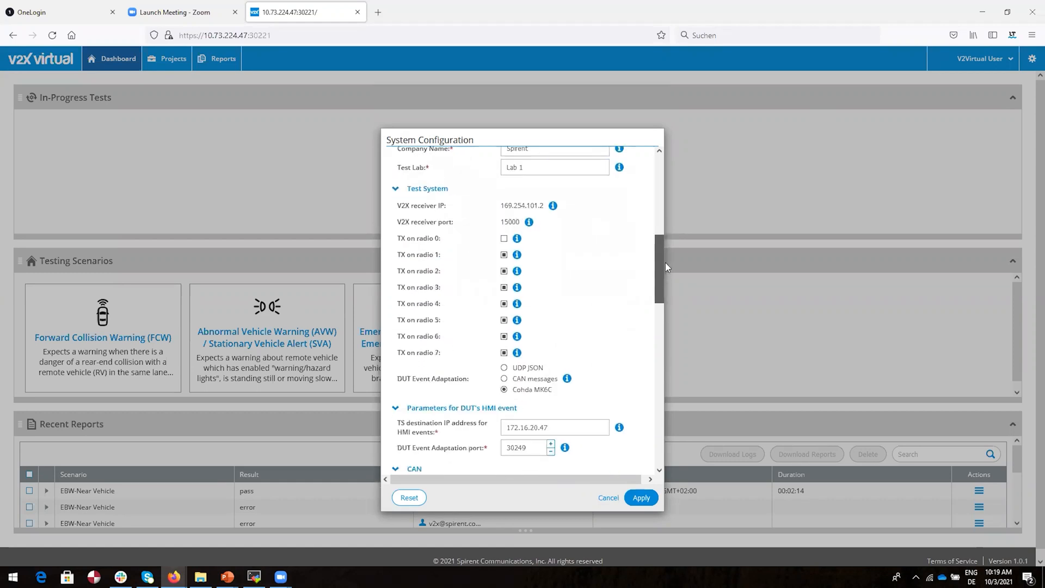
scroll("down", 3)
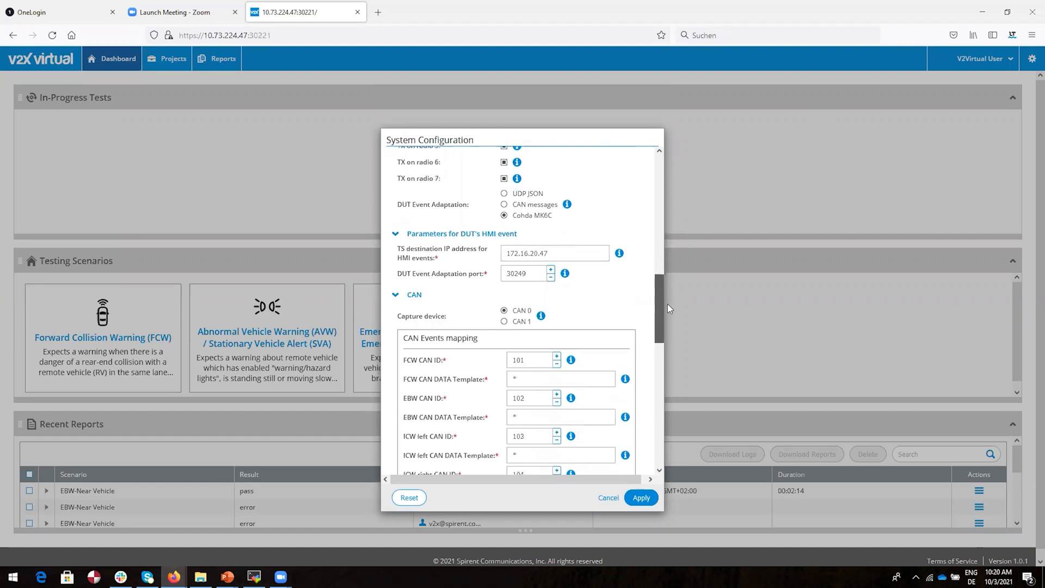
scroll("down", 3)
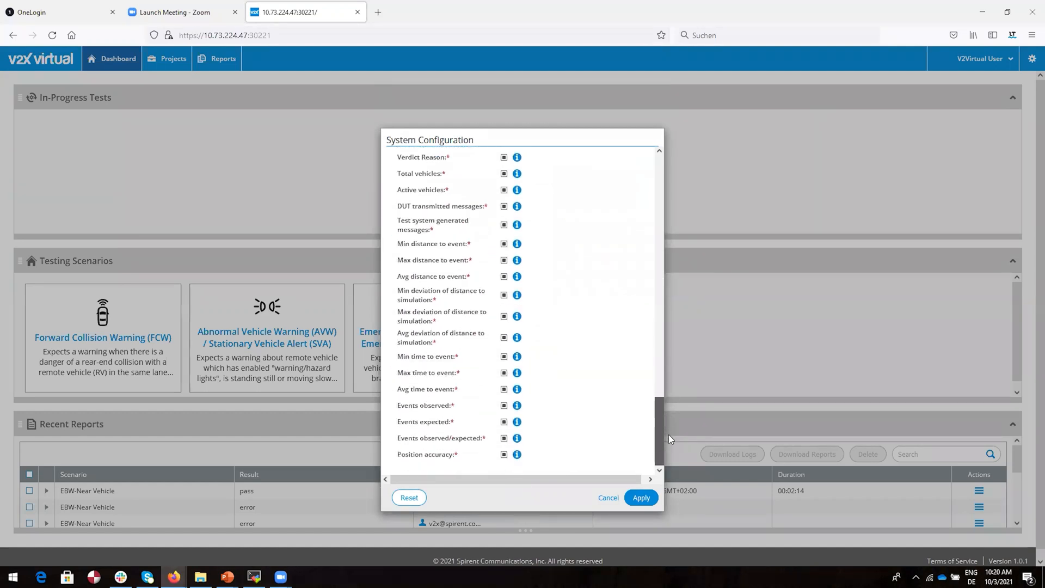
left_click(607, 498)
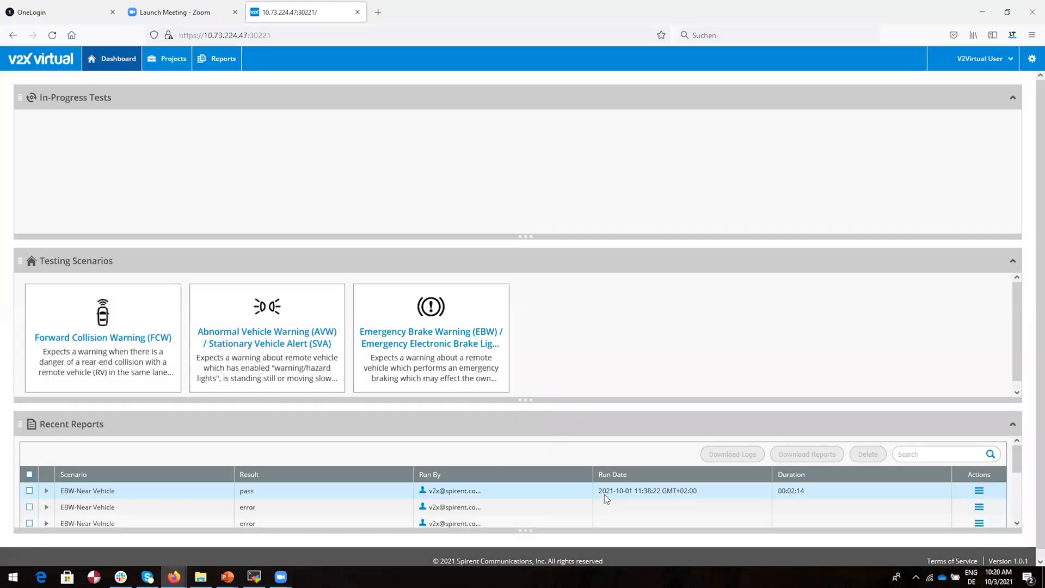
left_click(1031, 58)
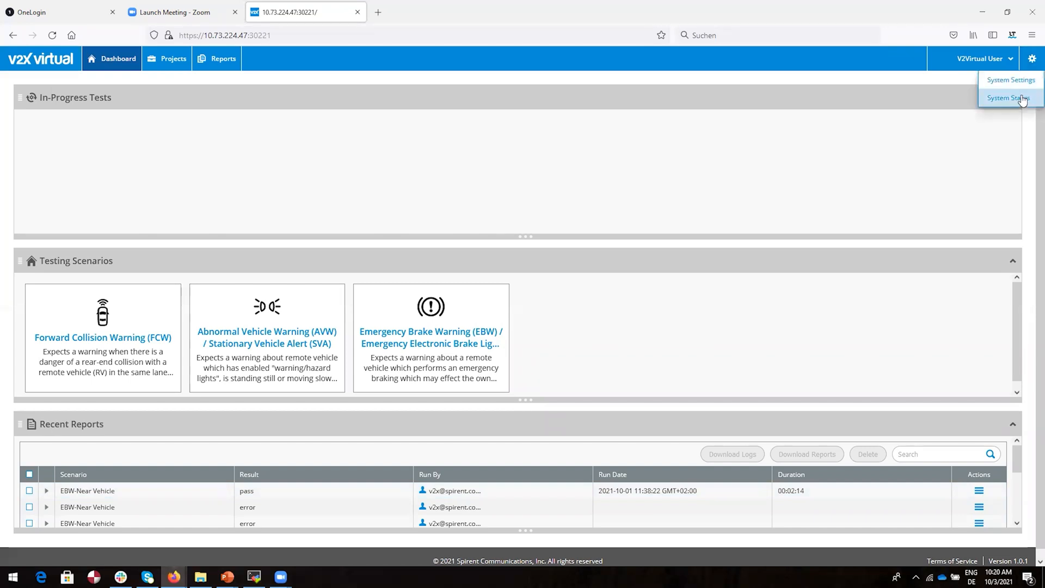
left_click(1008, 98)
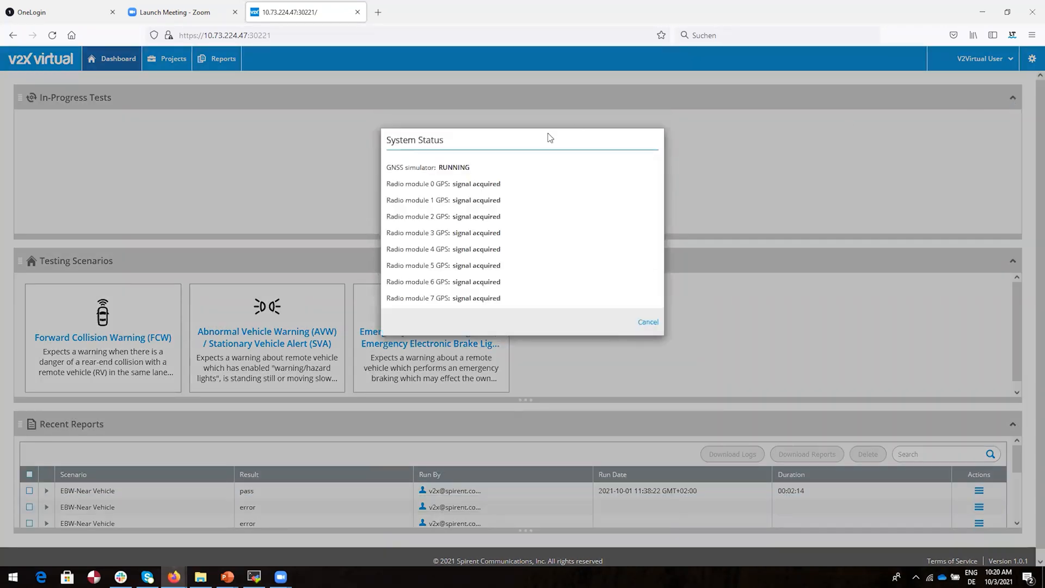
mouse_move(477, 177)
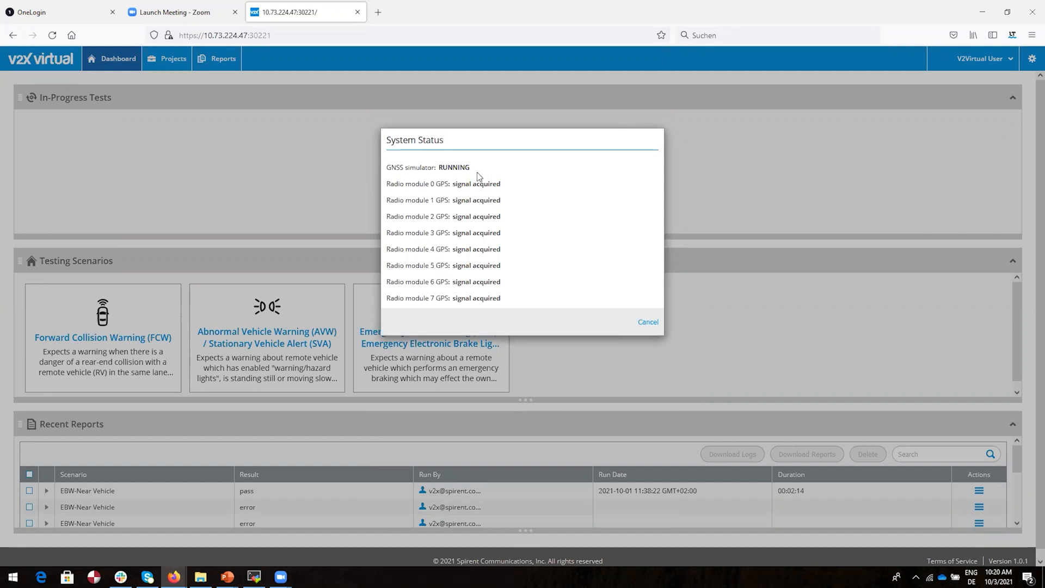
left_click(646, 322)
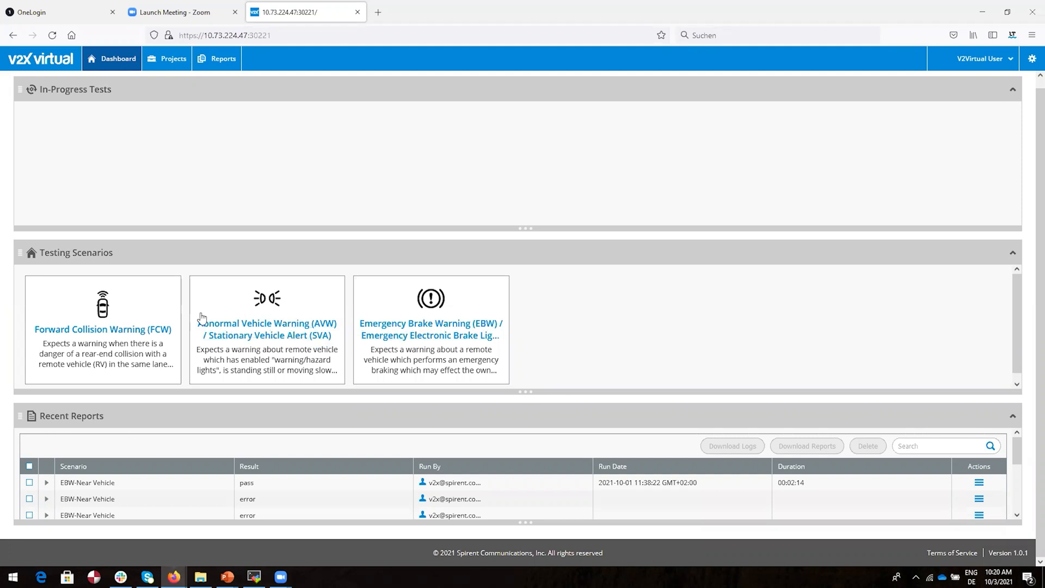
mouse_move(123, 345)
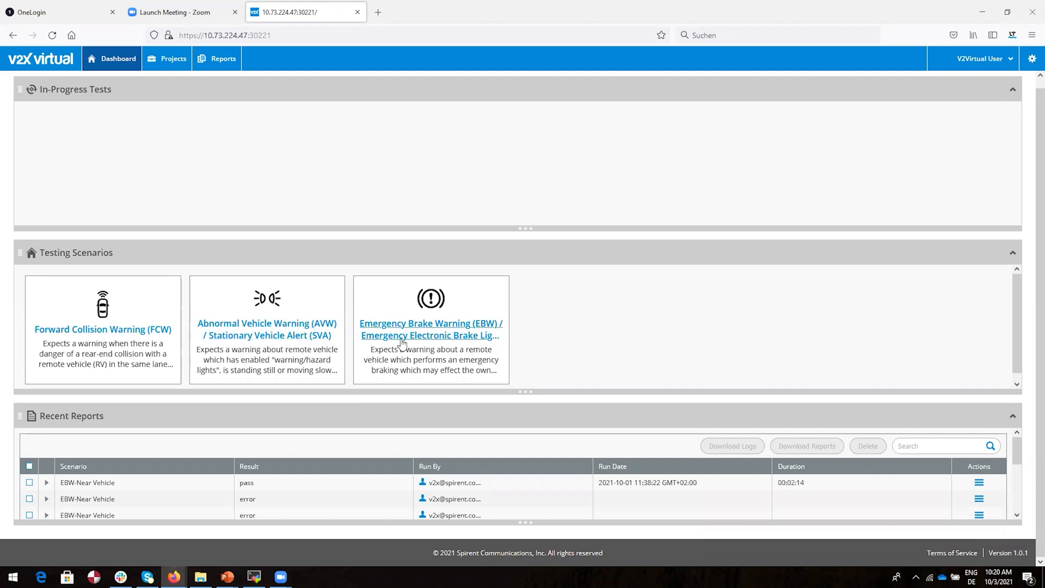
mouse_move(405, 353)
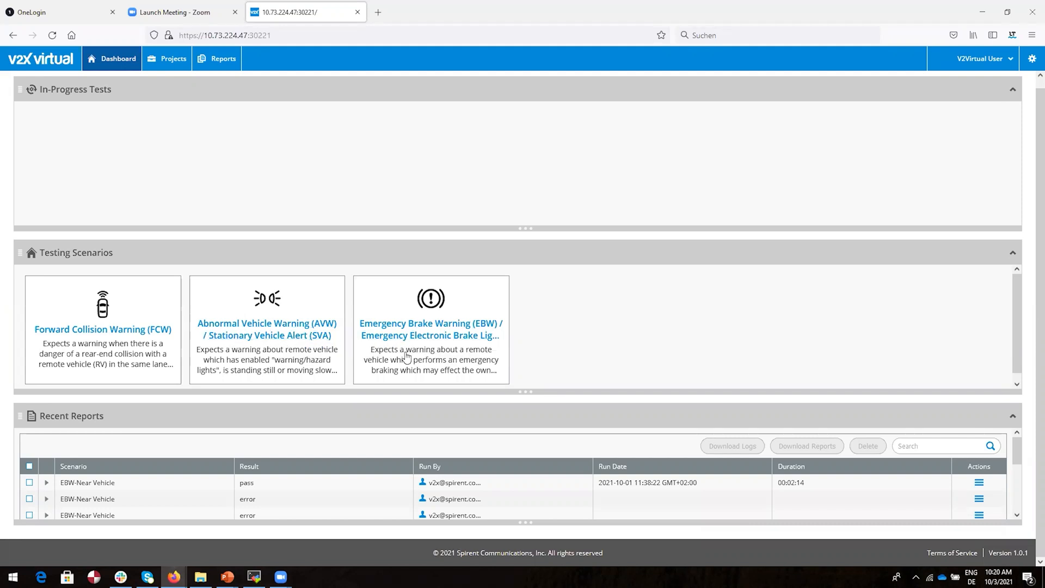
left_click(430, 329)
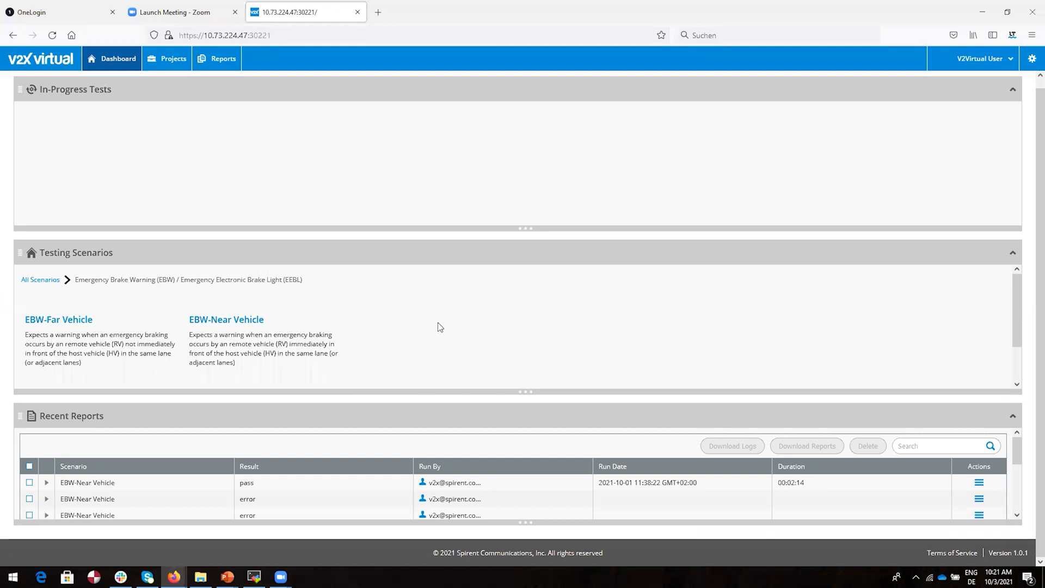
mouse_move(229, 293)
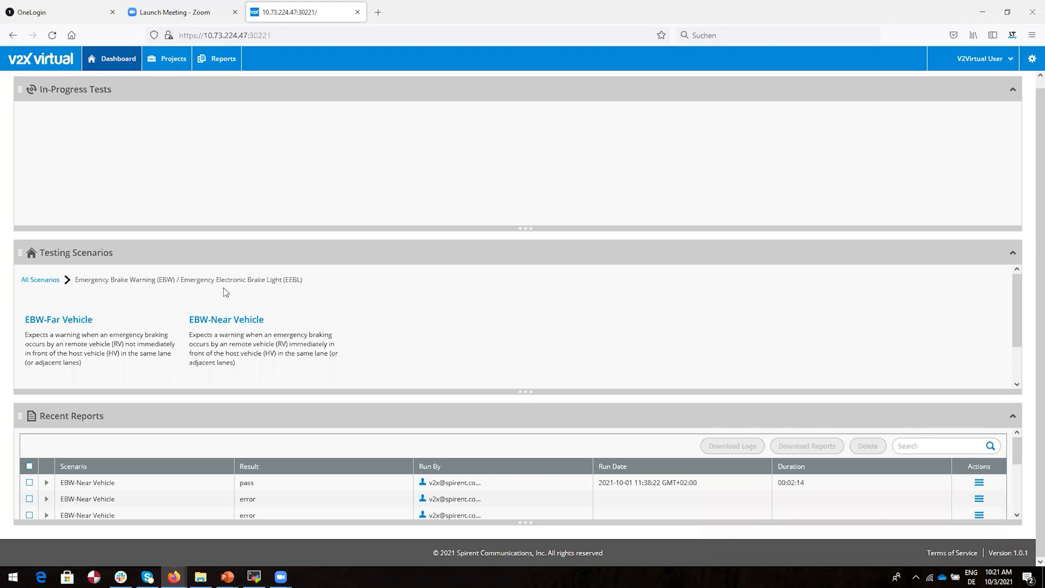
mouse_move(195, 305)
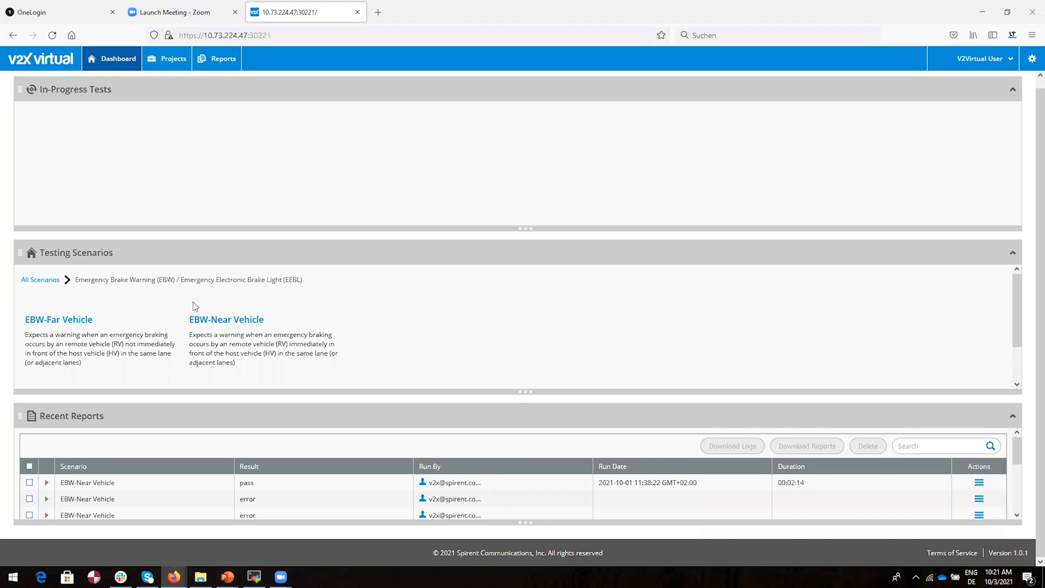
mouse_move(176, 295)
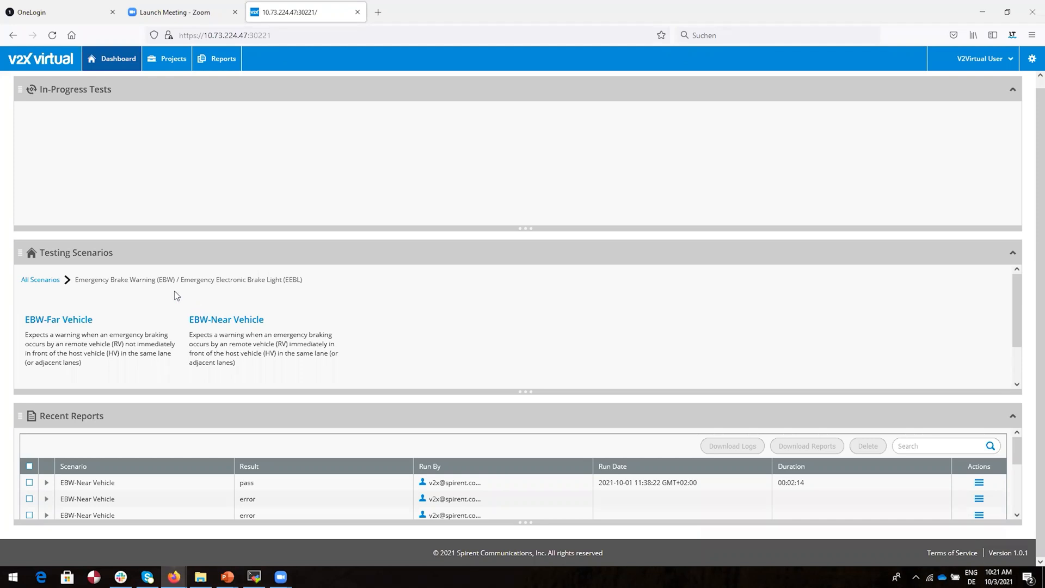
mouse_move(160, 315)
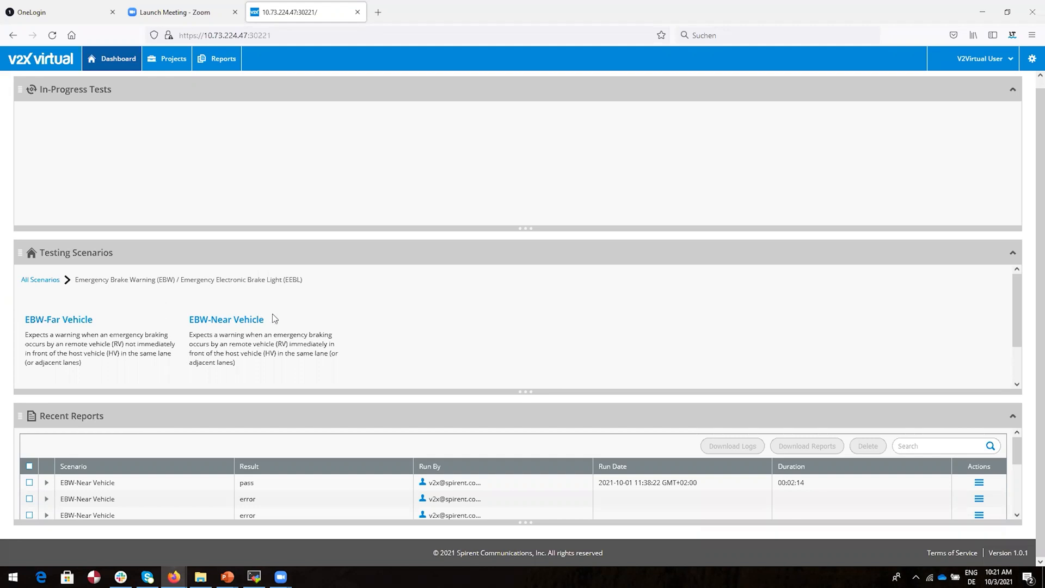
mouse_move(287, 349)
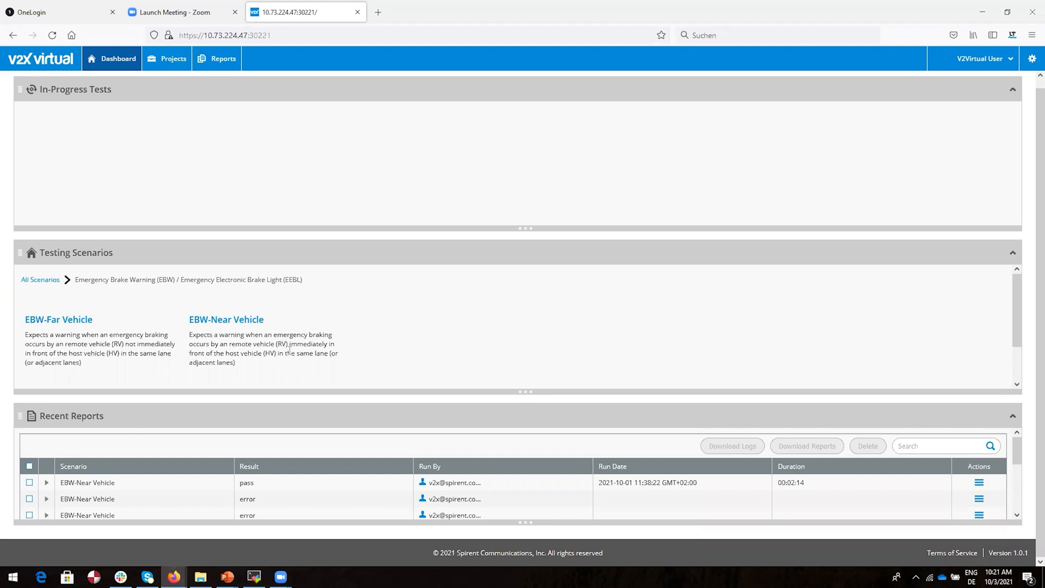
mouse_move(290, 363)
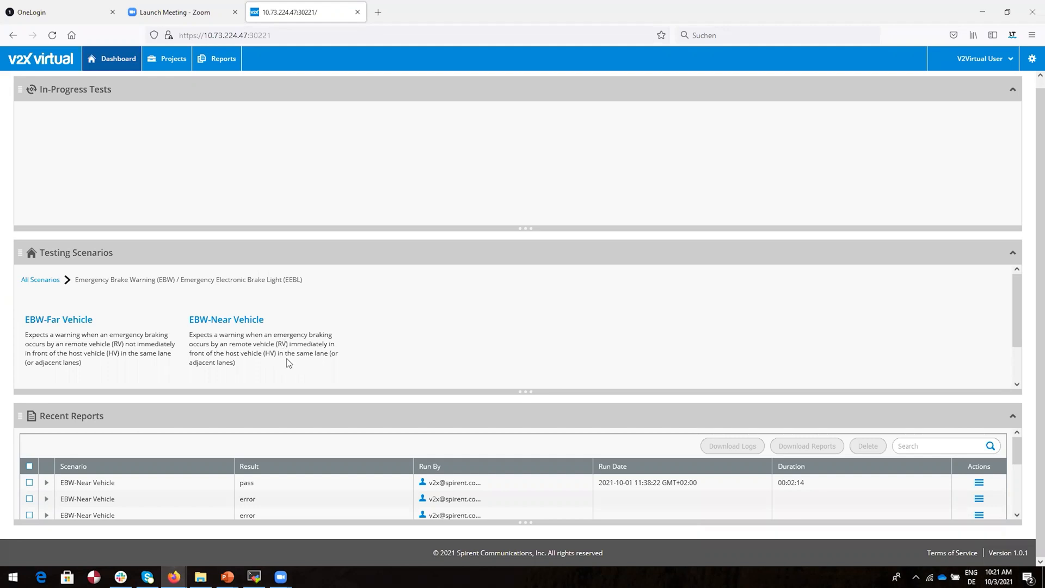
mouse_move(283, 364)
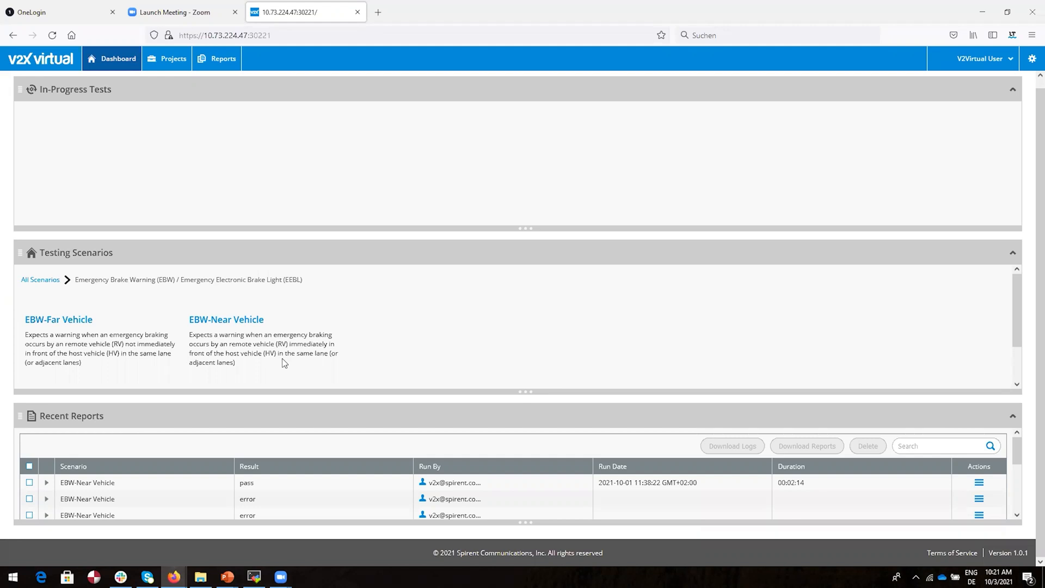
mouse_move(227, 319)
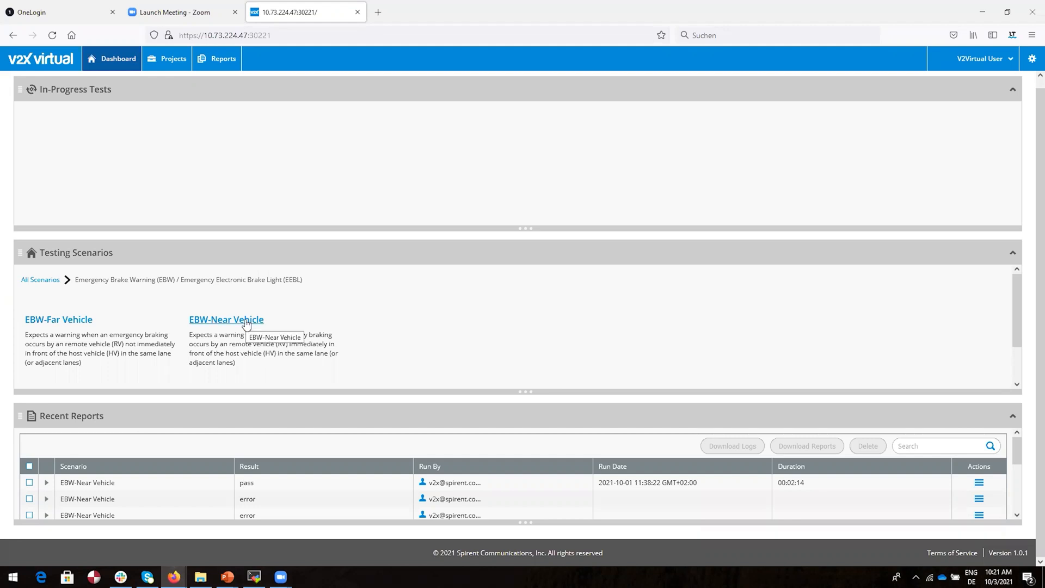
Step: Load the EBW-Near Vehicle scenario and collapse Scenario Parameters to show DUT1 and AHEAD run-time data
left_click(226, 319)
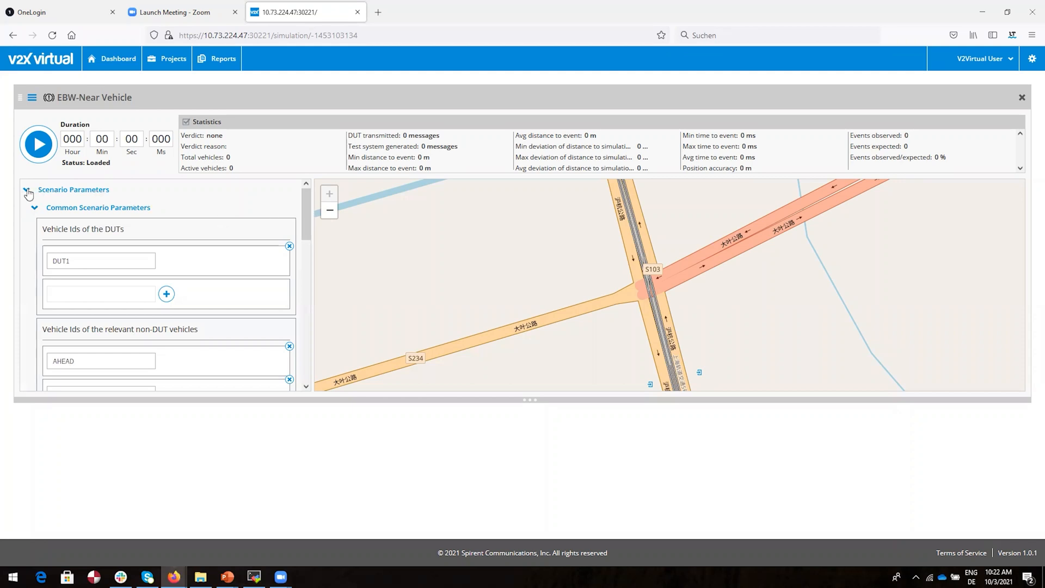
left_click(29, 193)
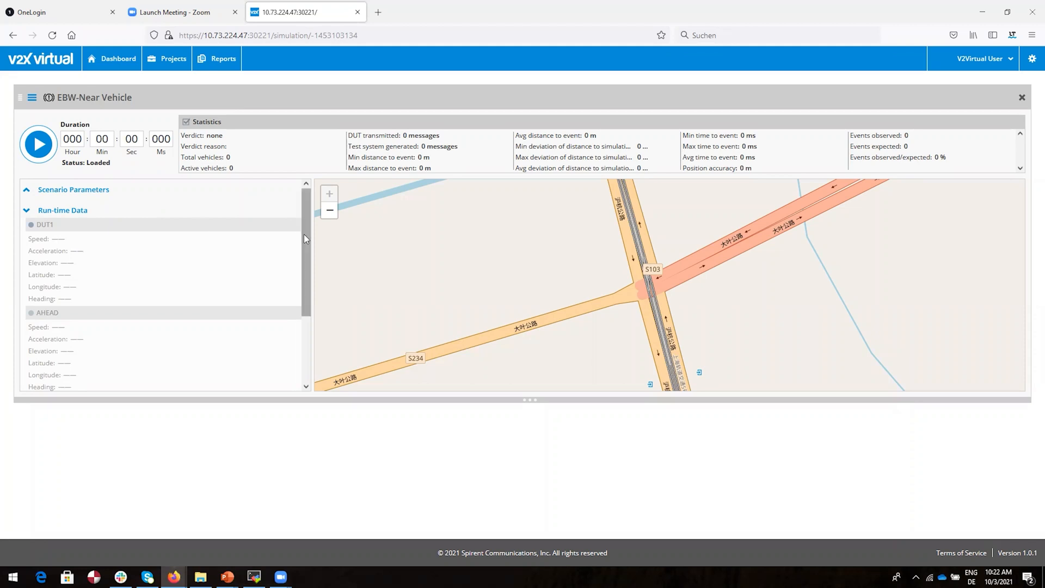
scroll("down", 3)
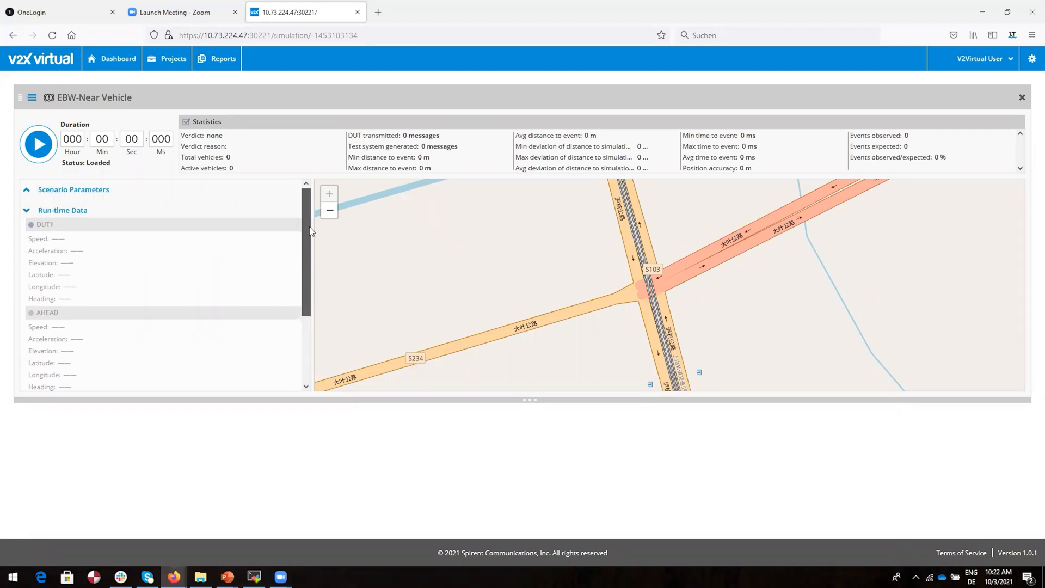
mouse_move(398, 159)
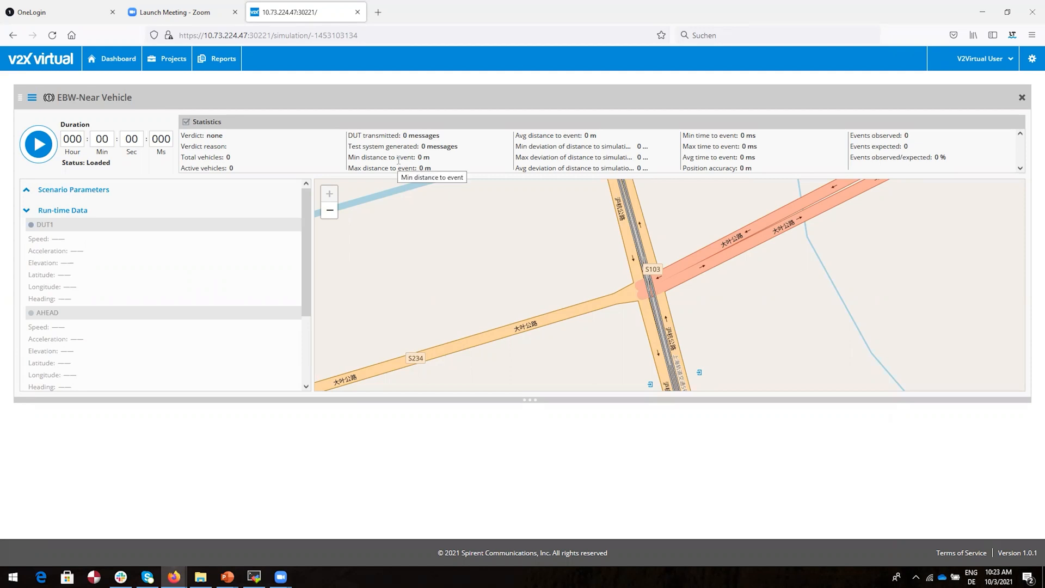
mouse_move(231, 105)
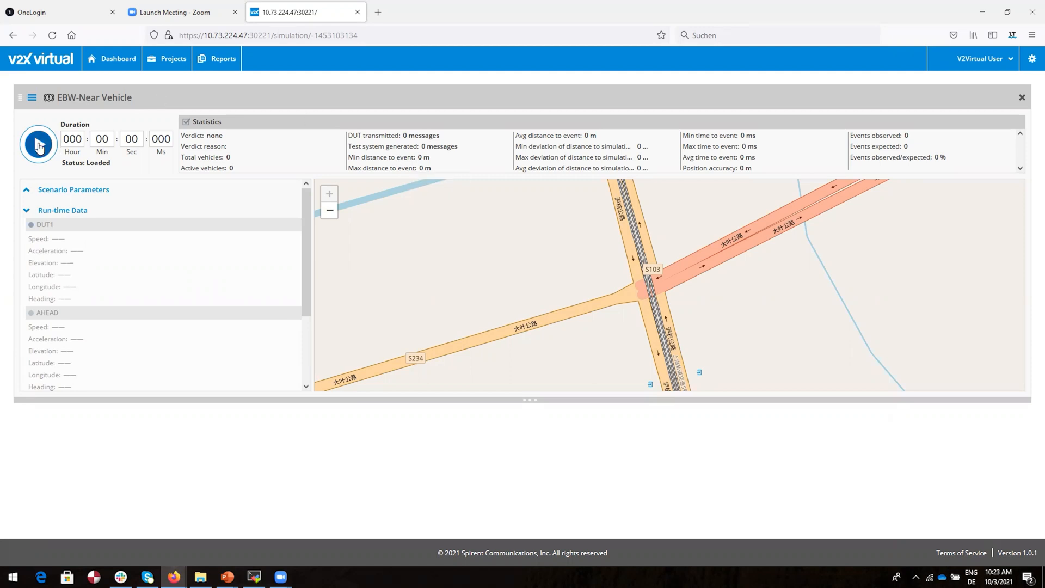
Step: Play the EBW-Near Vehicle simulation until it finishes with Verdict: pass
left_click(38, 146)
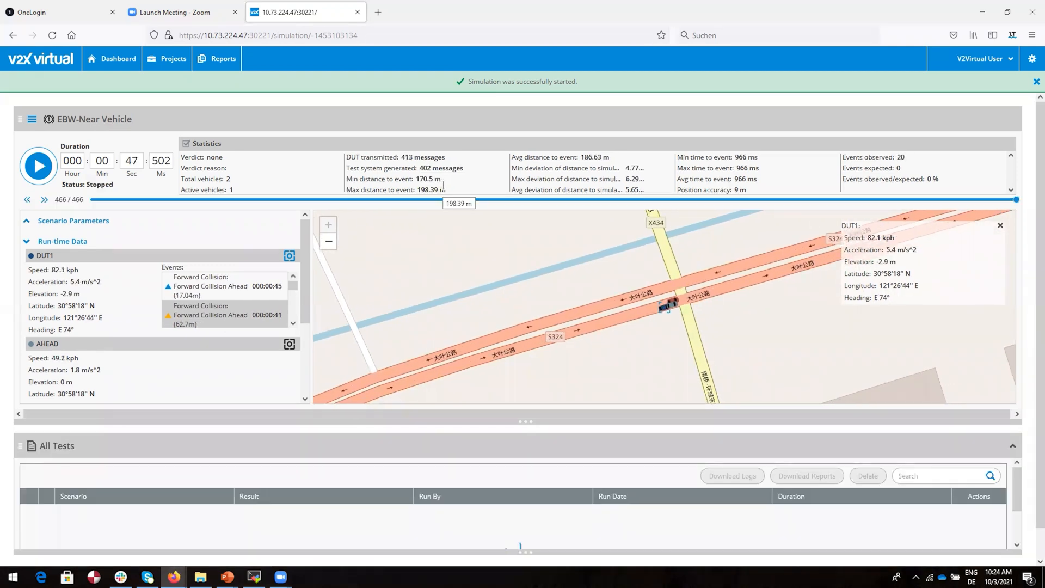
scroll("down", 3)
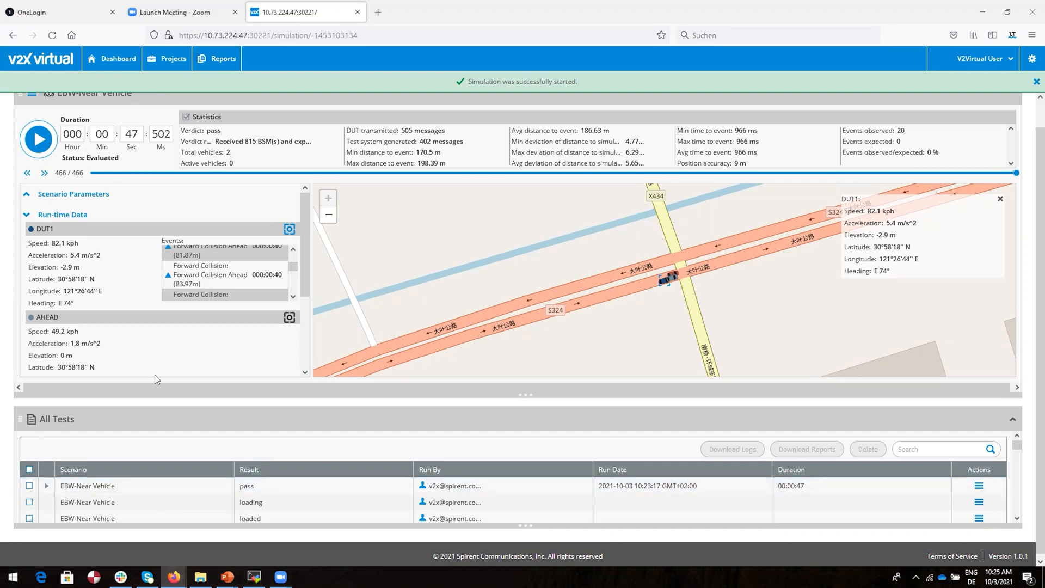
Step: Select the passed run in All Tests and show its Test Report in a new tab
left_click(29, 485)
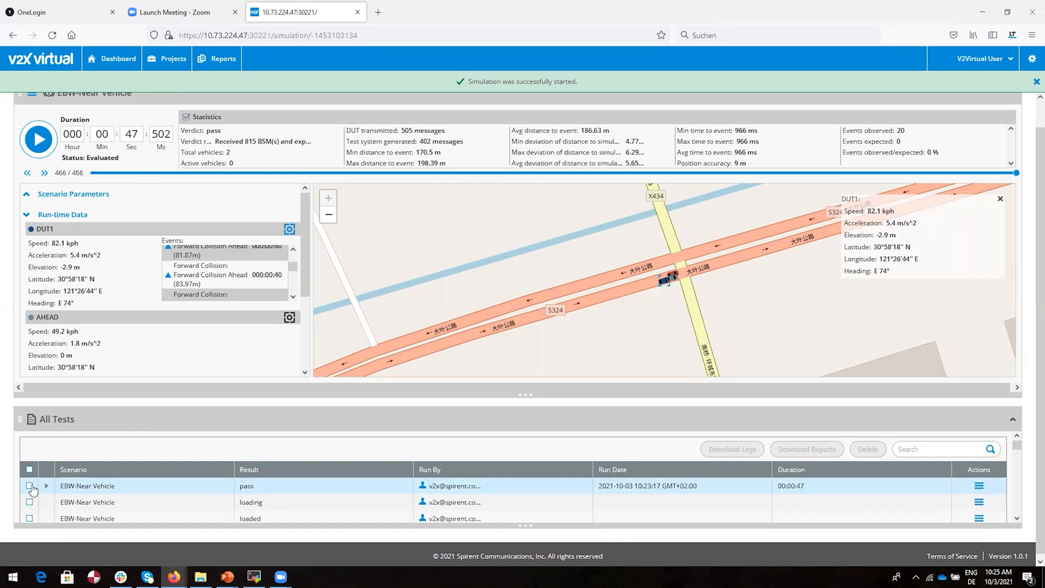
left_click(30, 485)
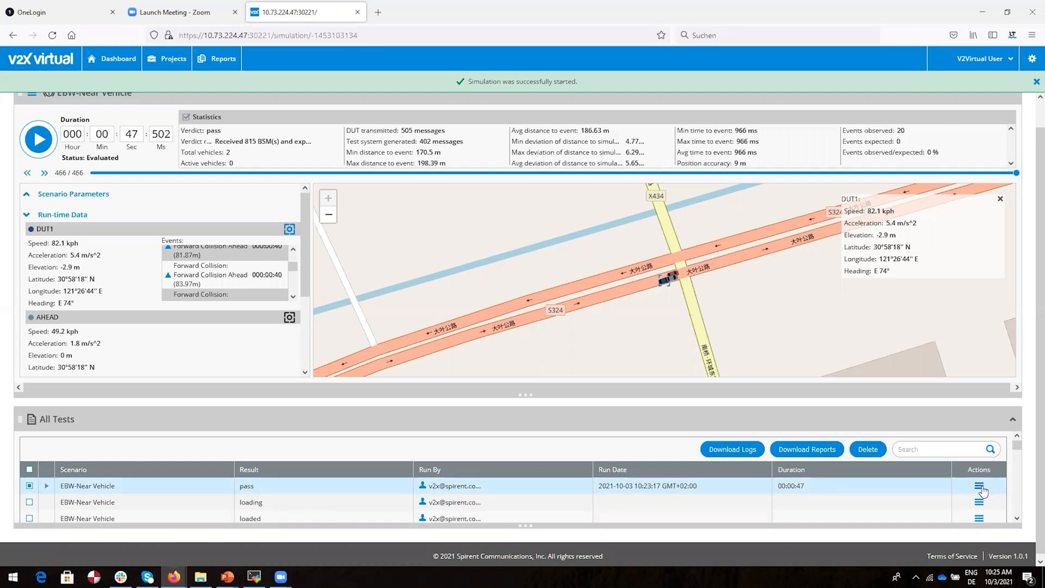
left_click(979, 485)
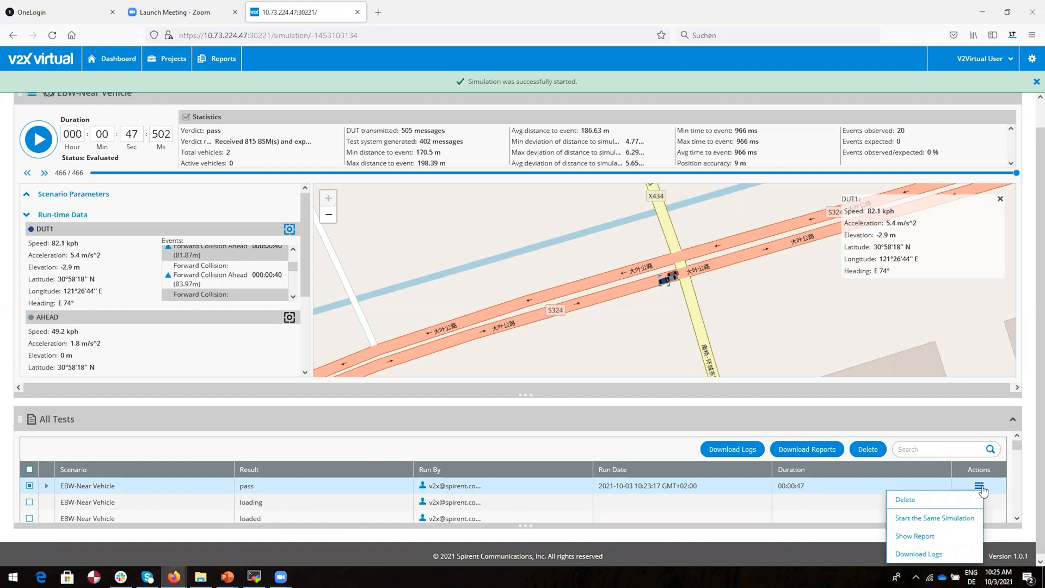
mouse_move(933, 518)
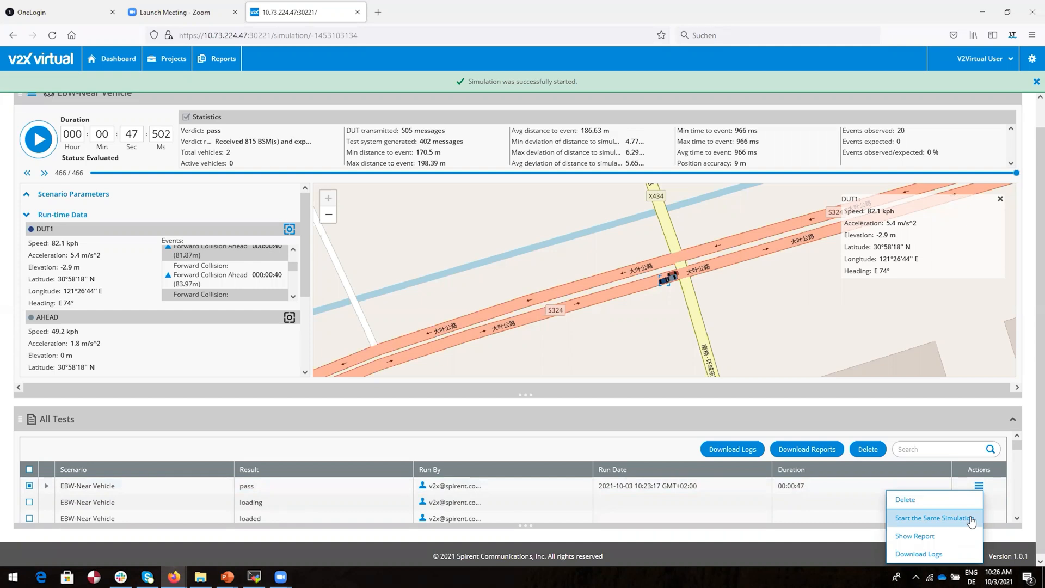
mouse_move(915, 535)
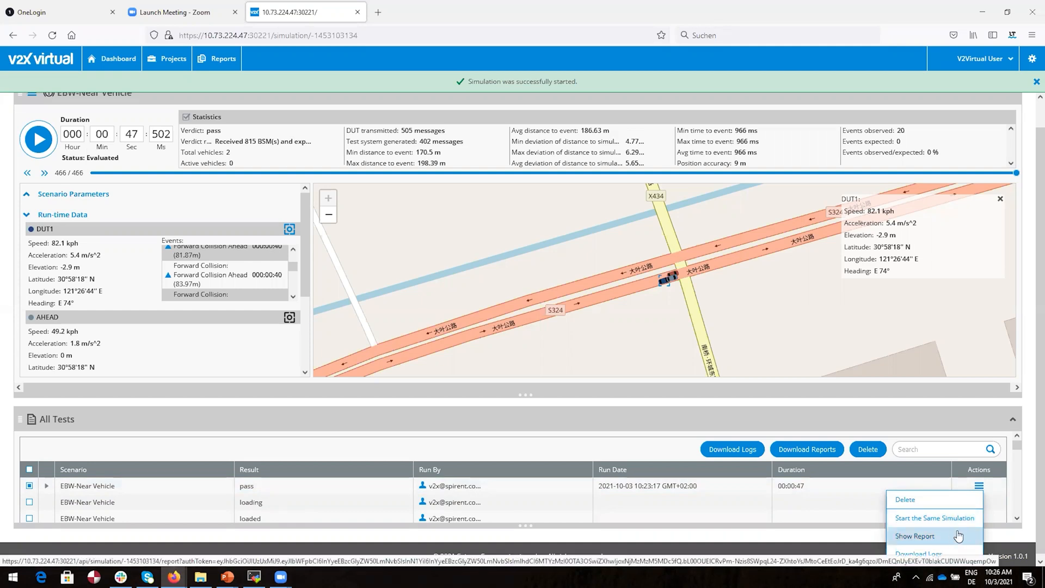
left_click(915, 536)
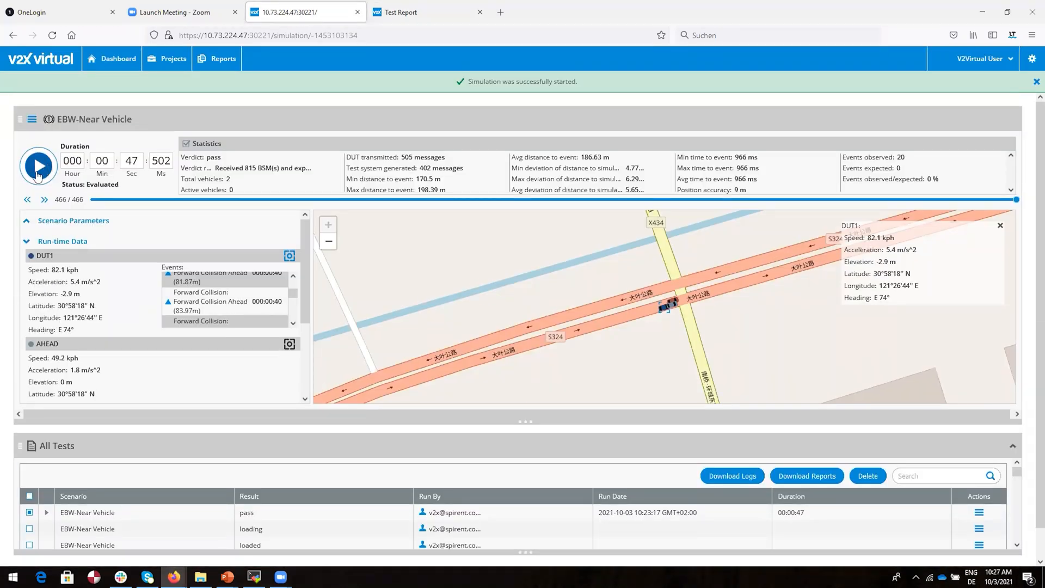
Step: Replay the recorded EBW-Near Vehicle simulation, resetting its statistics to verdict none
left_click(38, 166)
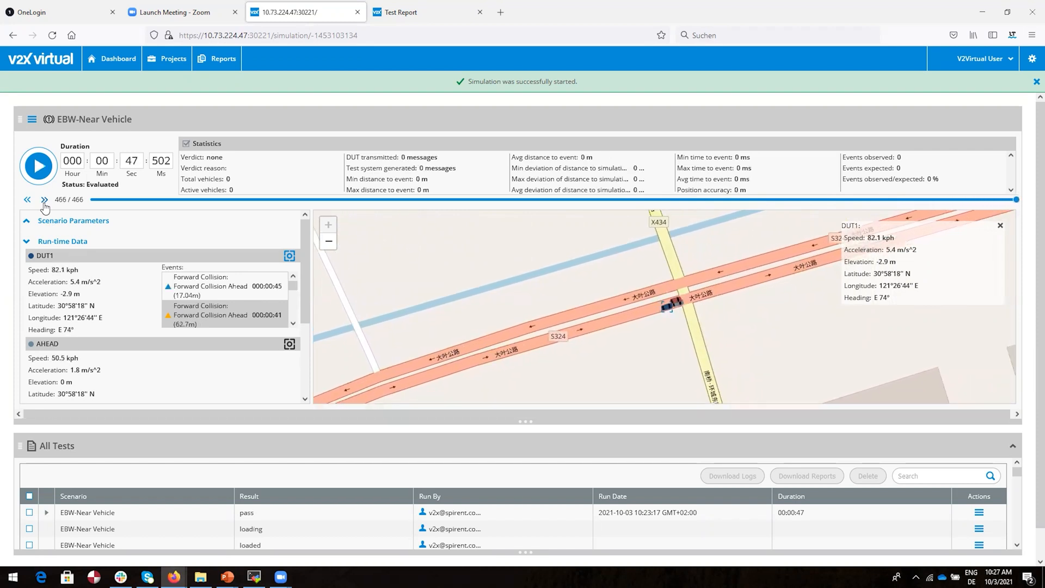
left_click(32, 119)
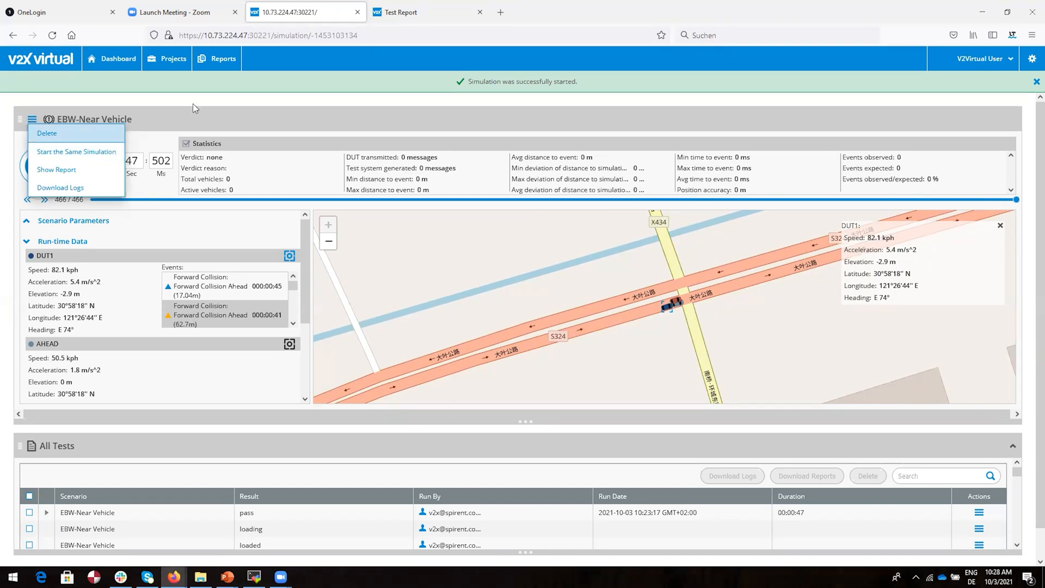
mouse_move(222, 58)
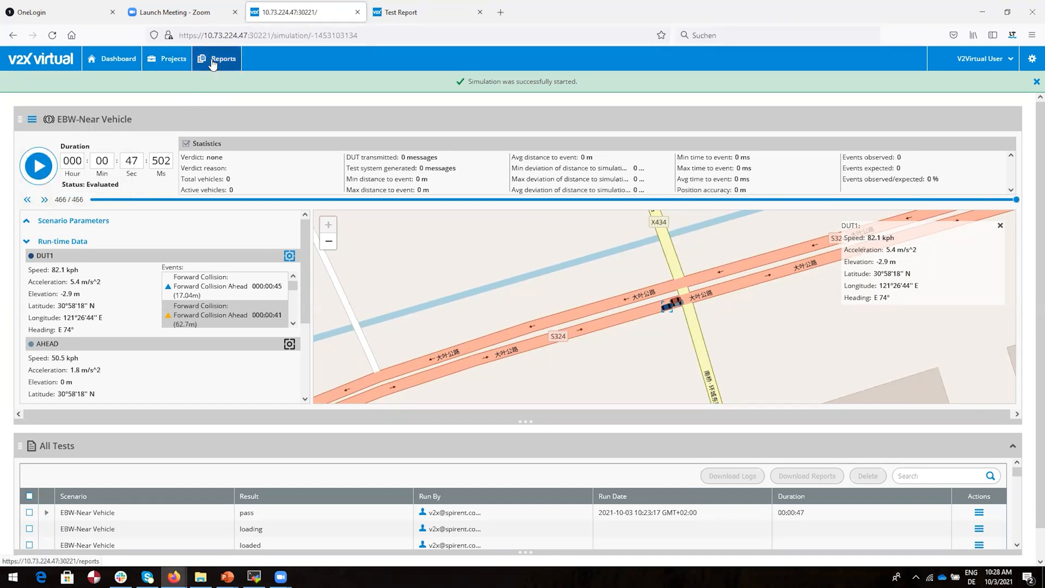
Step: Download the combined report for the two passed runs from Reports, view it, and return to the dashboard
left_click(222, 58)
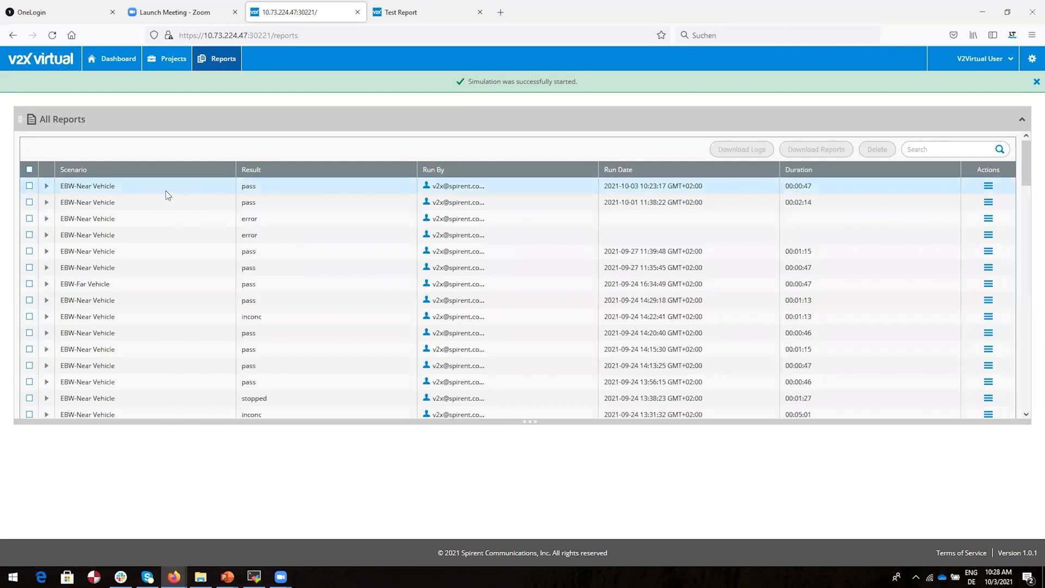
mouse_move(100, 235)
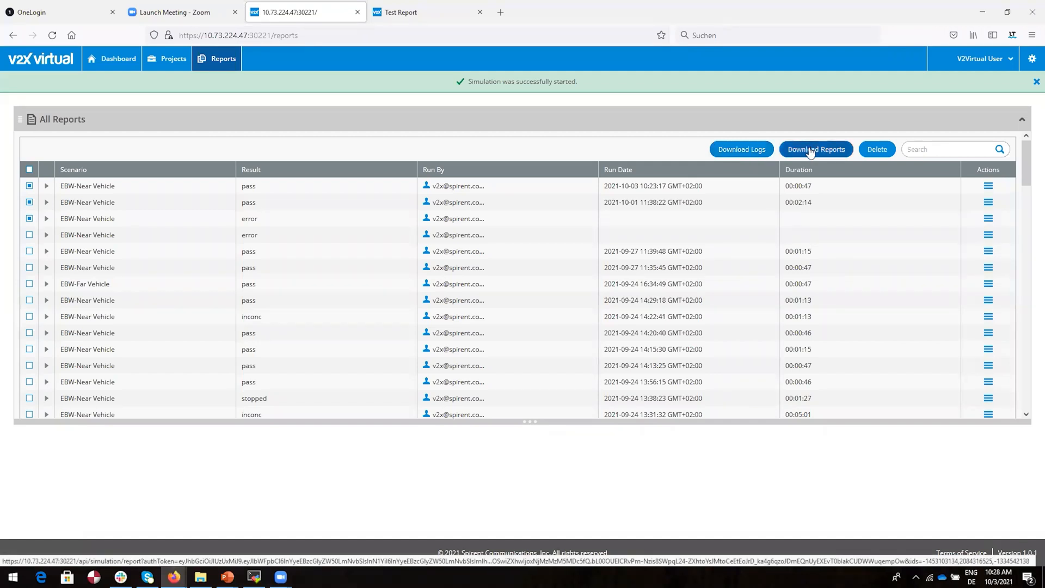
left_click(816, 149)
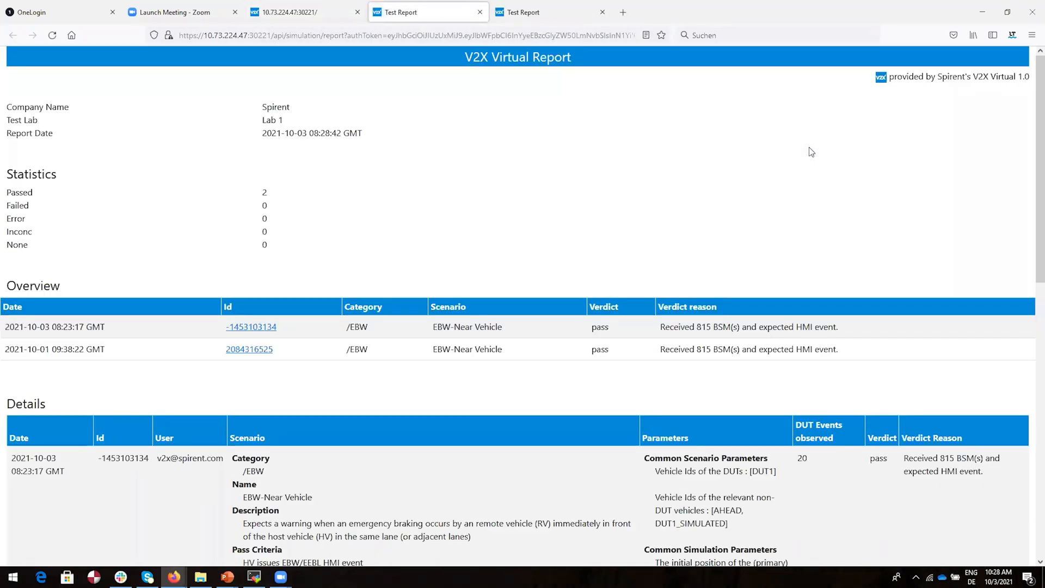
scroll("down", 3)
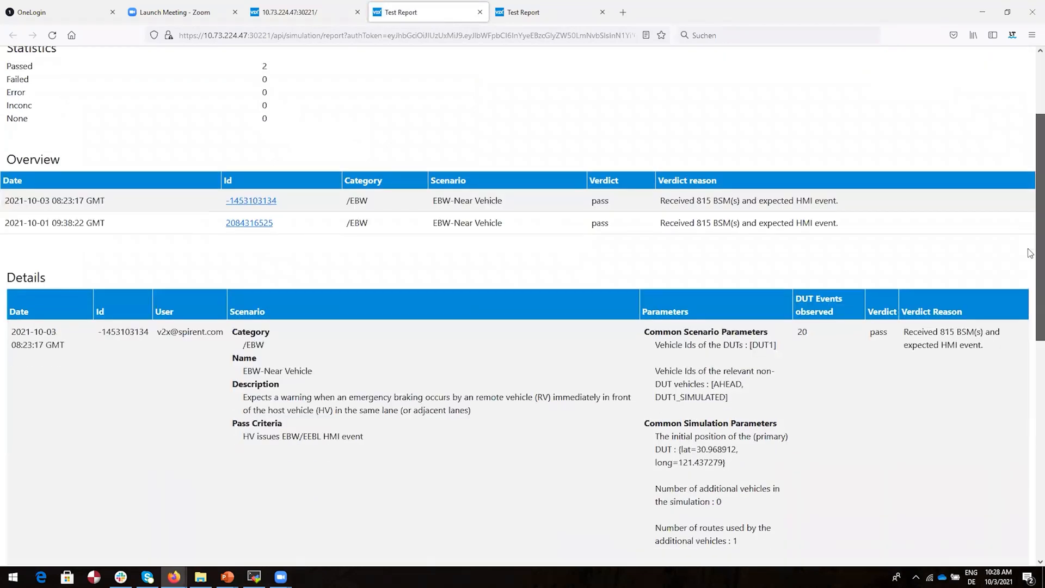
left_click(296, 11)
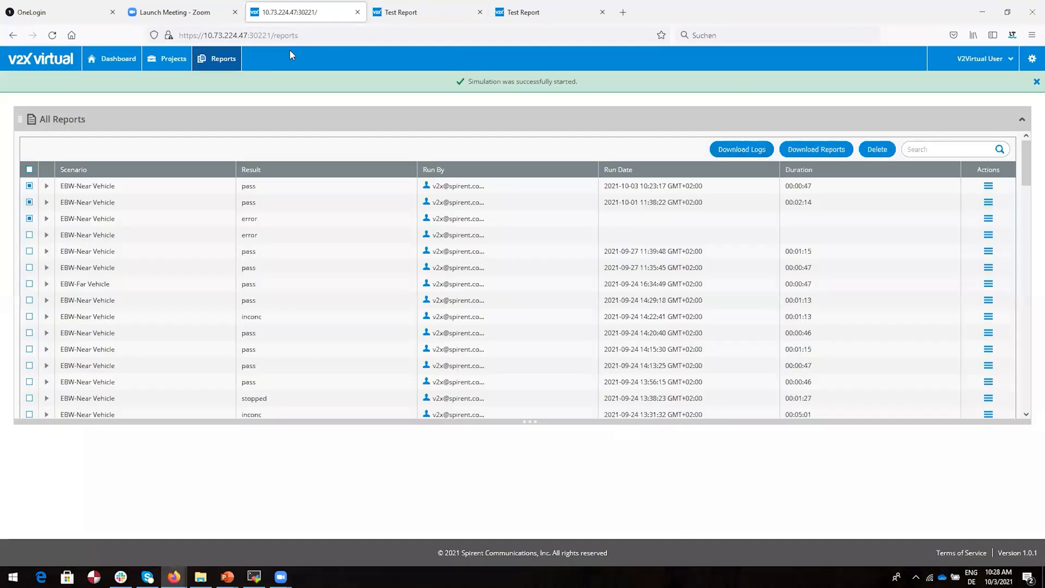
left_click(118, 57)
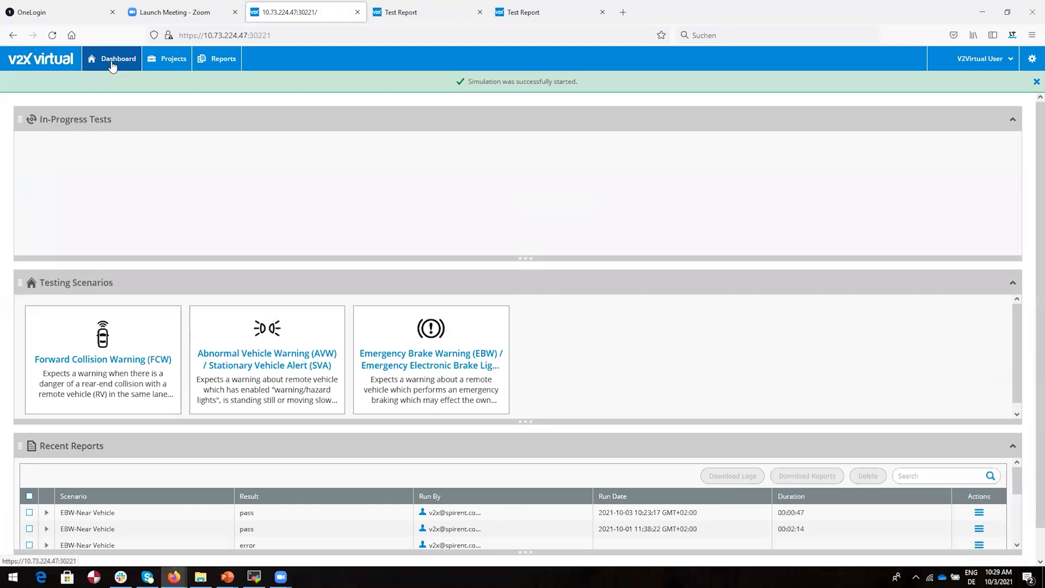